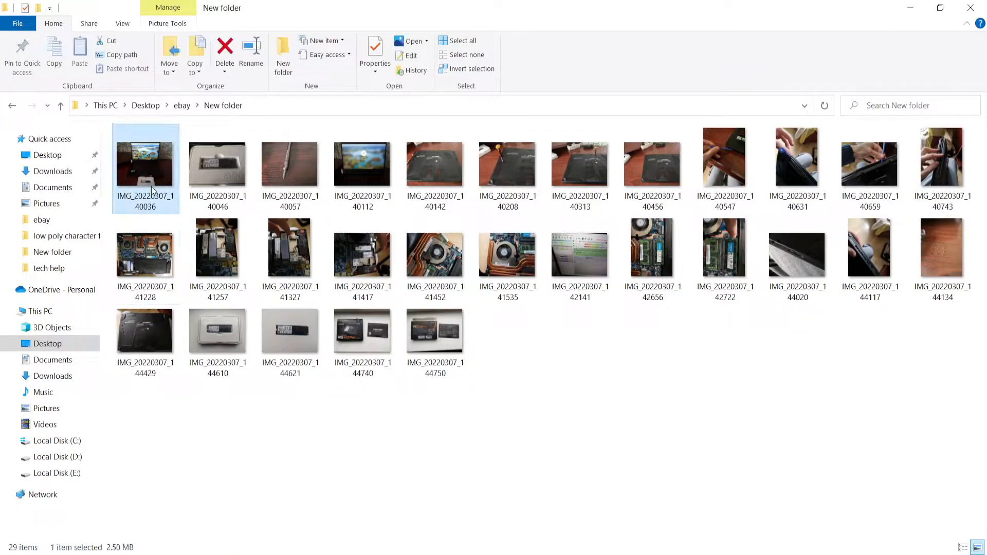
- Open IMG_20220307_140036, the laptop with the boxed Kingston SSD and screwdriver
double_click(145, 163)
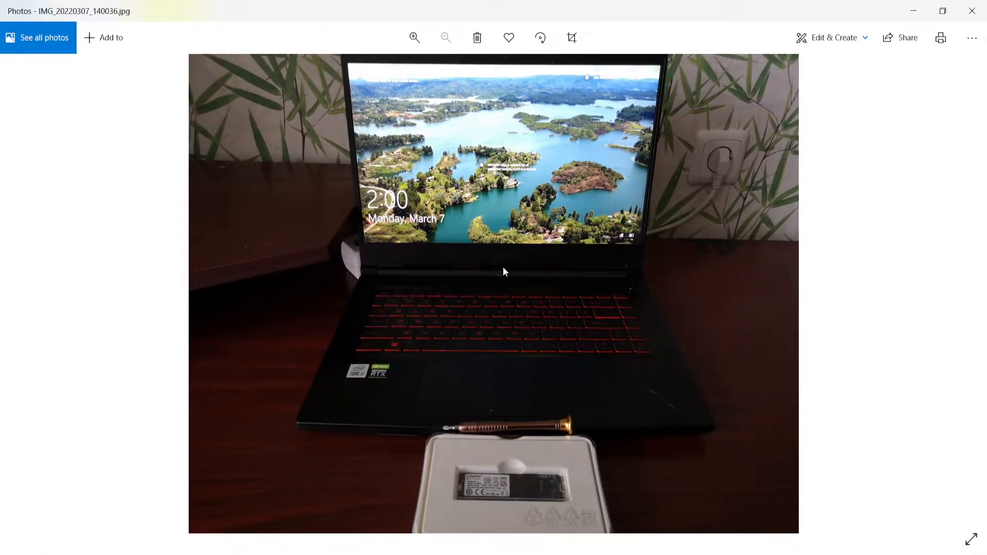
mouse_move(387, 370)
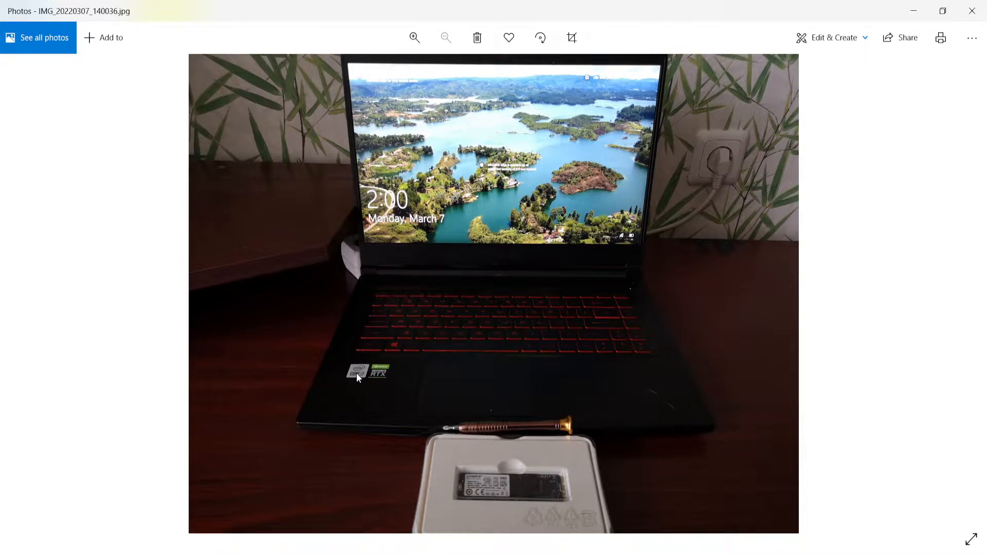
mouse_move(459, 377)
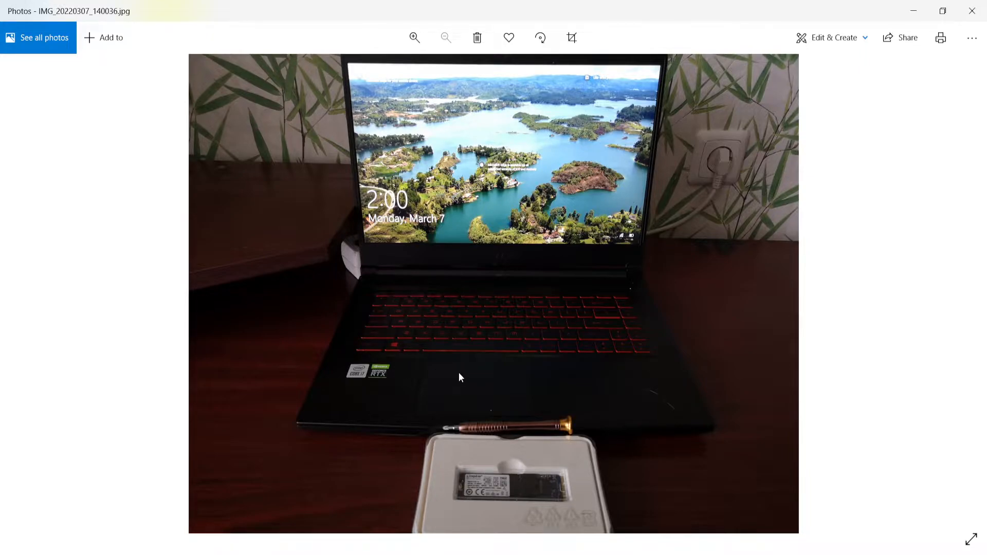
mouse_move(498, 491)
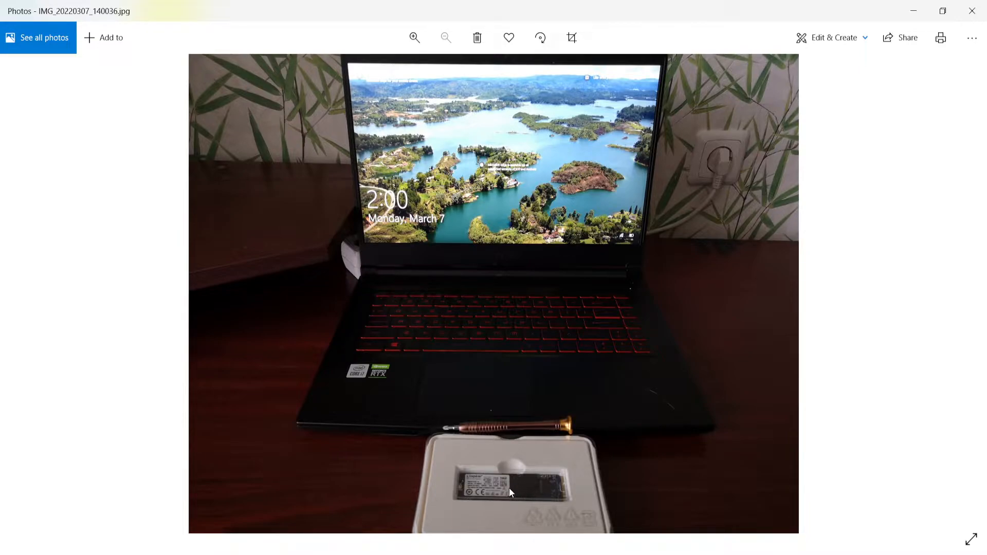
mouse_move(551, 348)
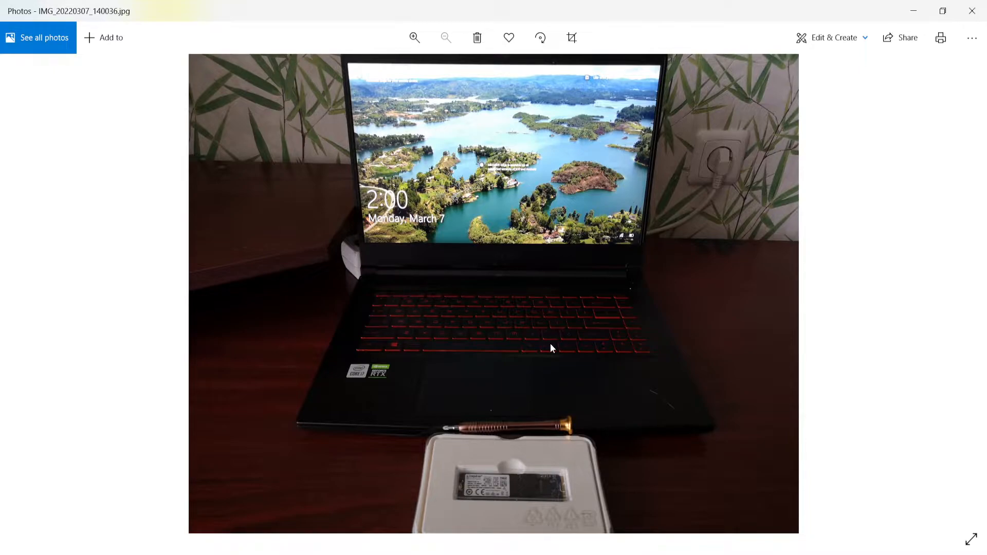
mouse_move(580, 454)
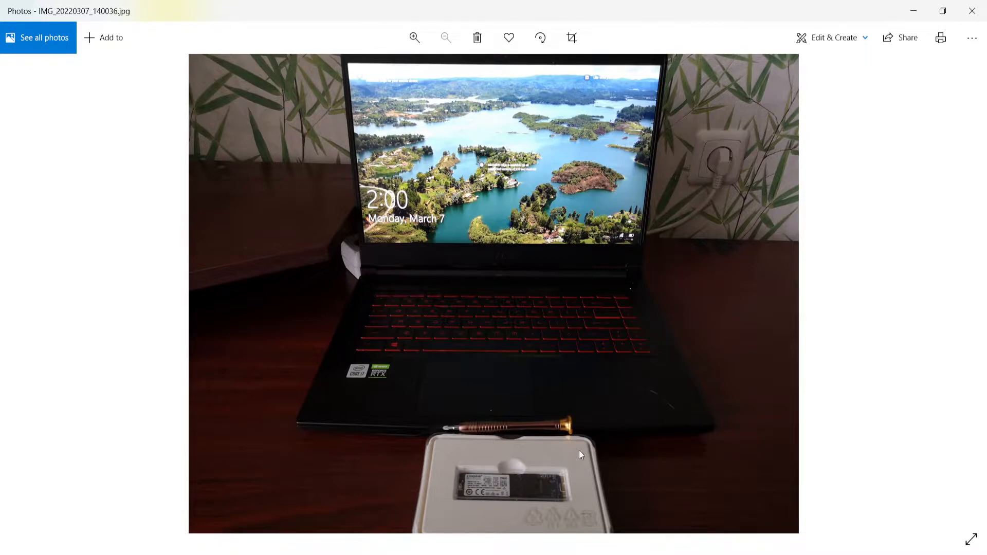
mouse_move(519, 432)
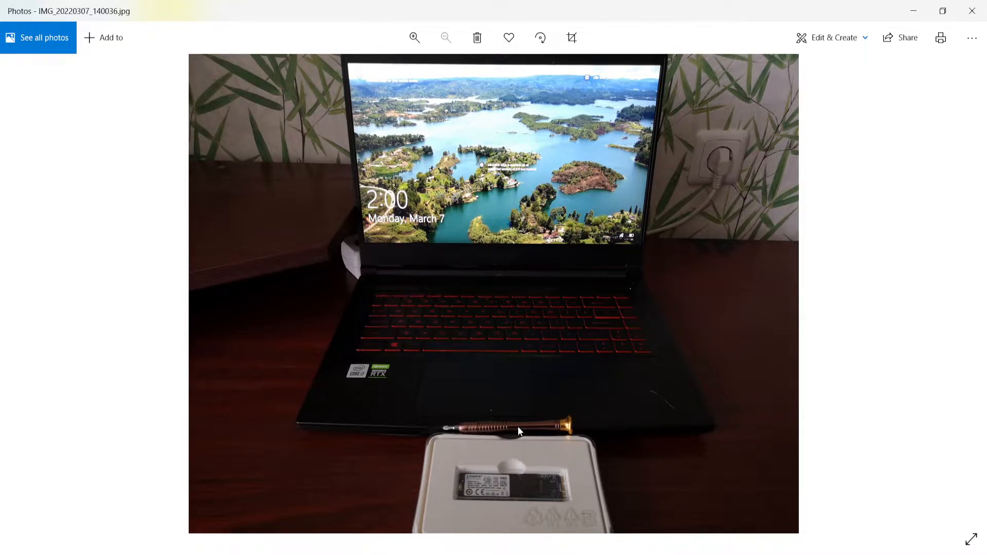
mouse_move(965, 300)
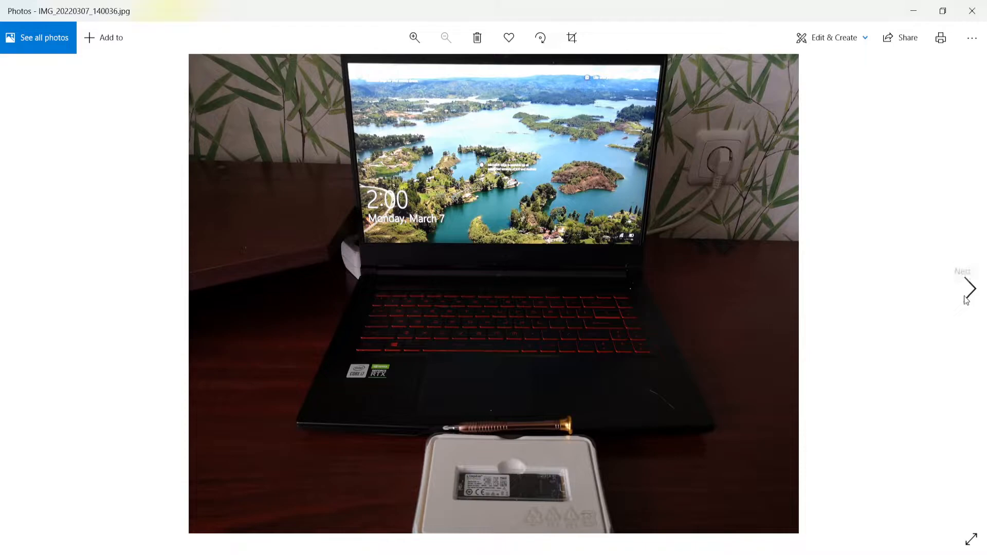
- Advance past the Kingston 256GB SSD close-up to the screwdriver-tip photo IMG_20220307_140057
click(971, 289)
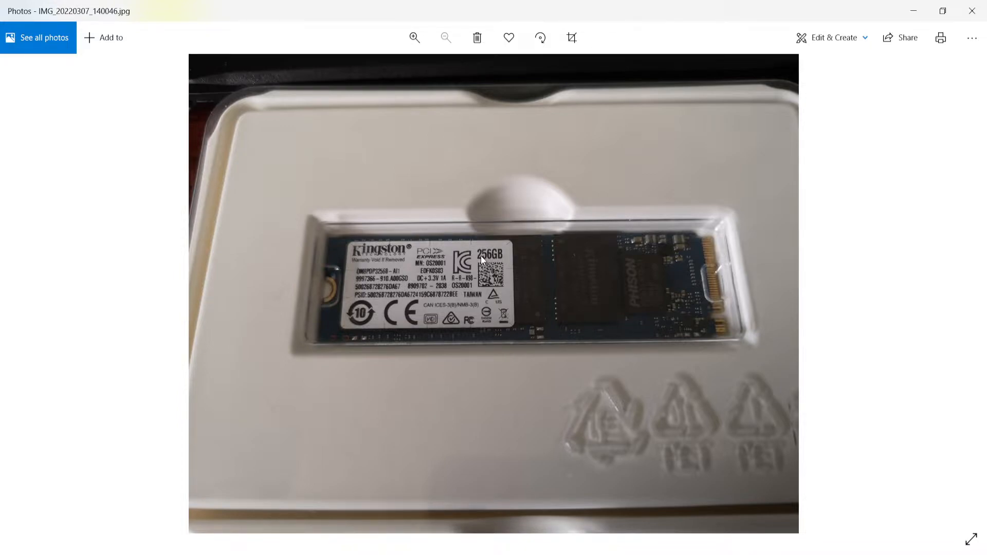
mouse_move(498, 265)
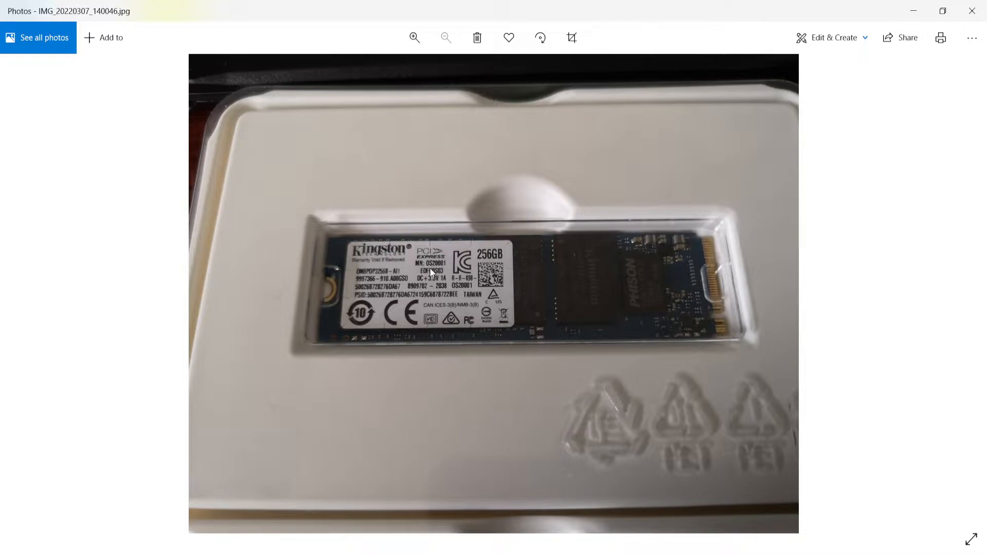
mouse_move(859, 325)
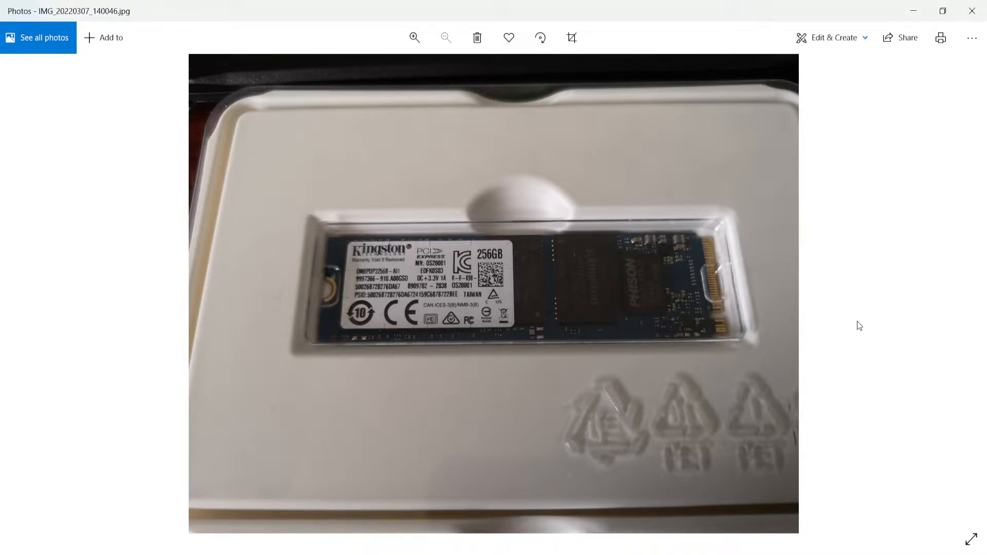
mouse_move(970, 292)
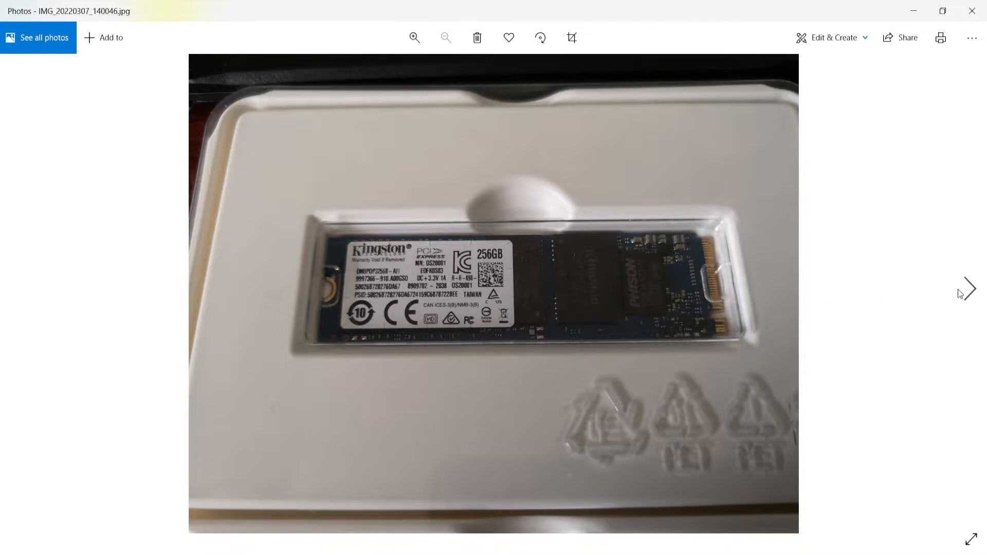
click(968, 288)
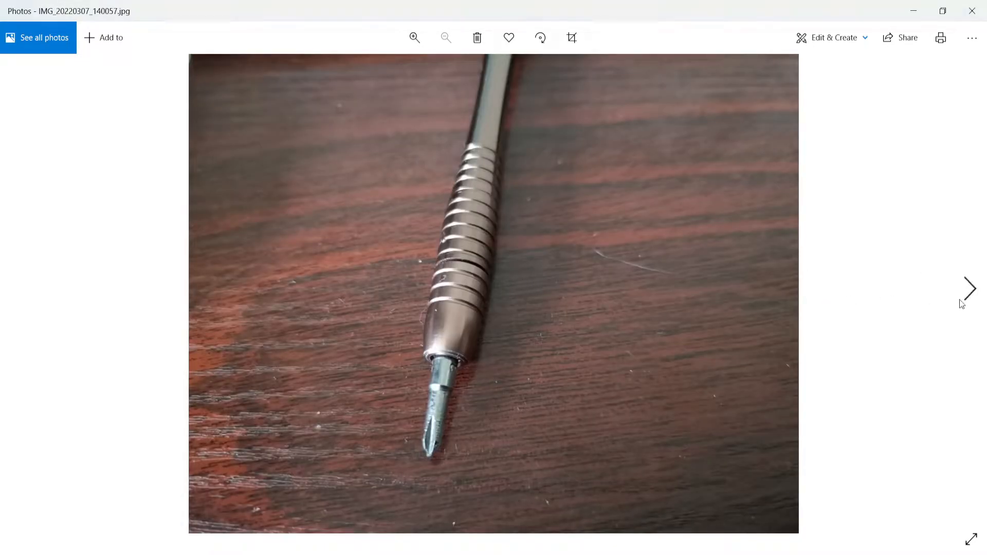
- Advance to IMG_20220307_140112, the laptop screen showing the shutting down message
click(970, 288)
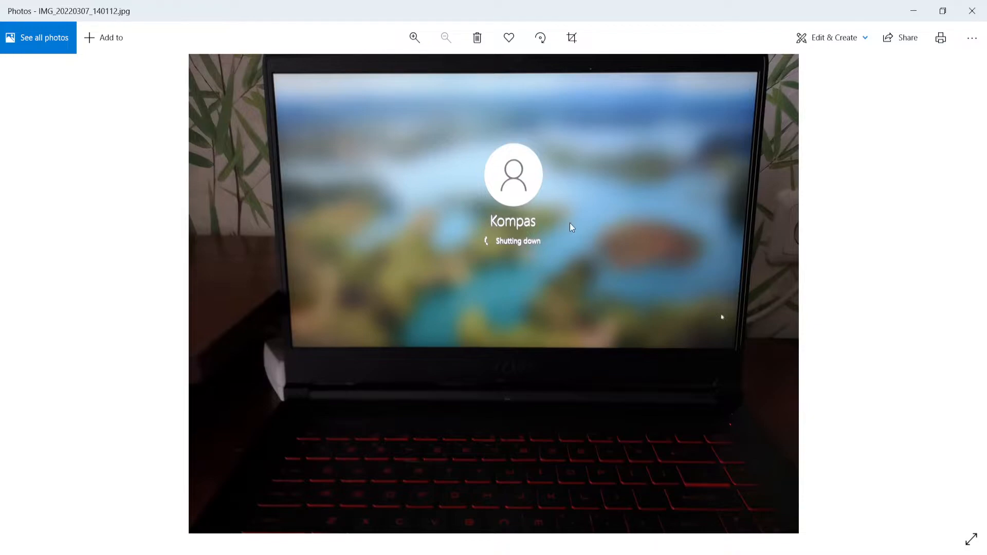
mouse_move(971, 288)
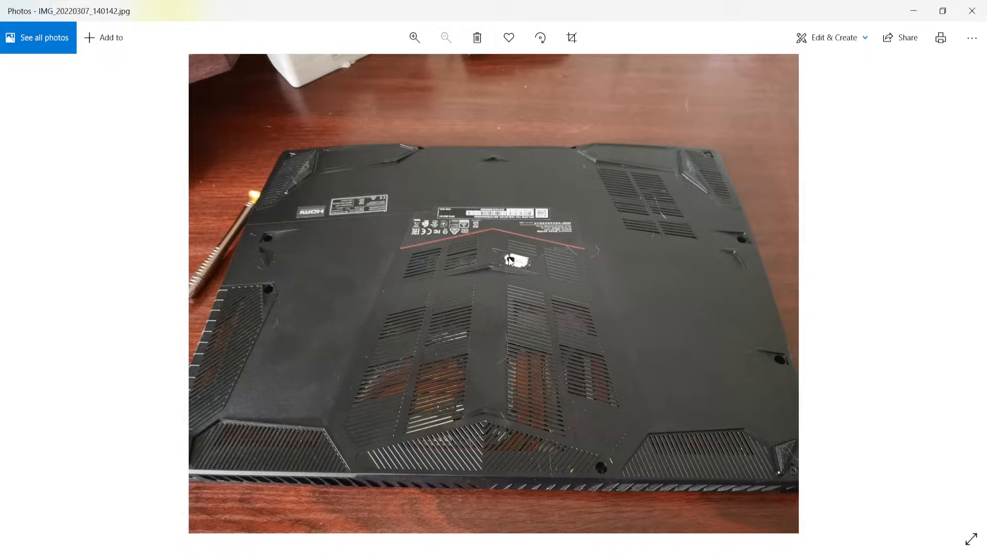
mouse_move(475, 269)
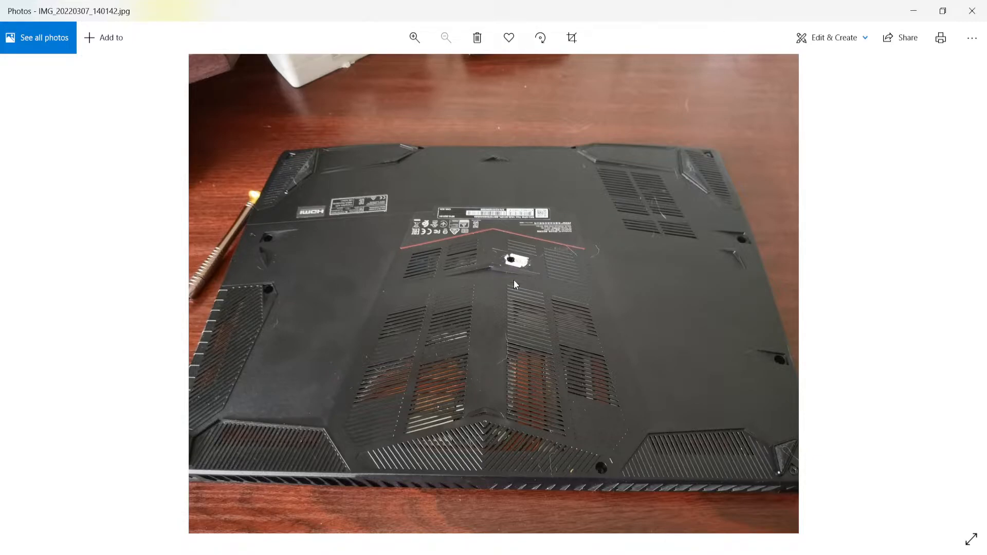
mouse_move(372, 256)
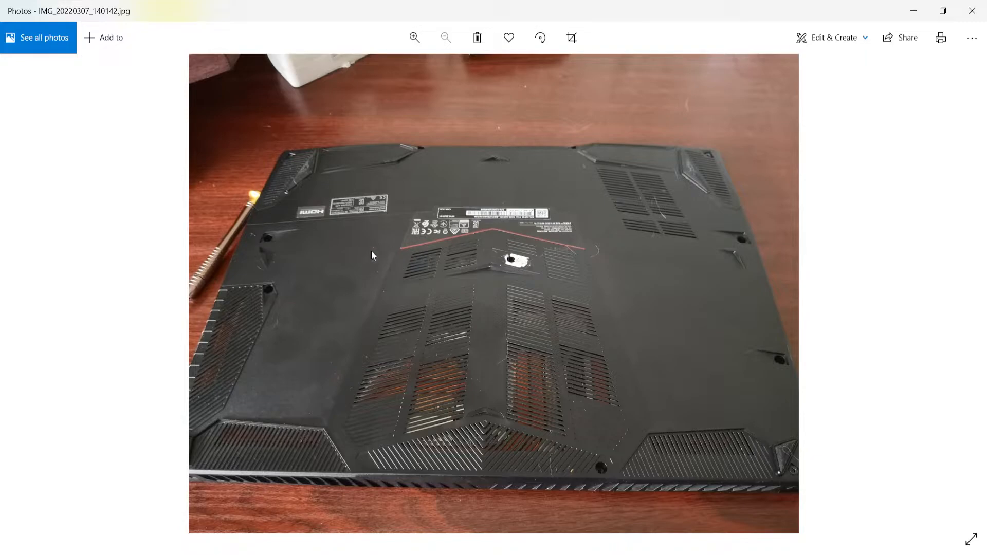
mouse_move(494, 266)
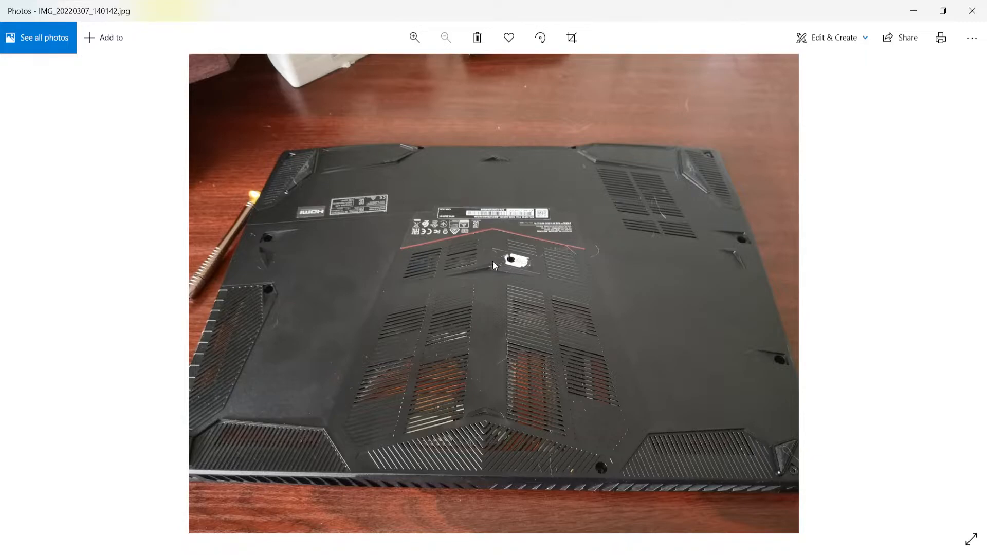
mouse_move(381, 258)
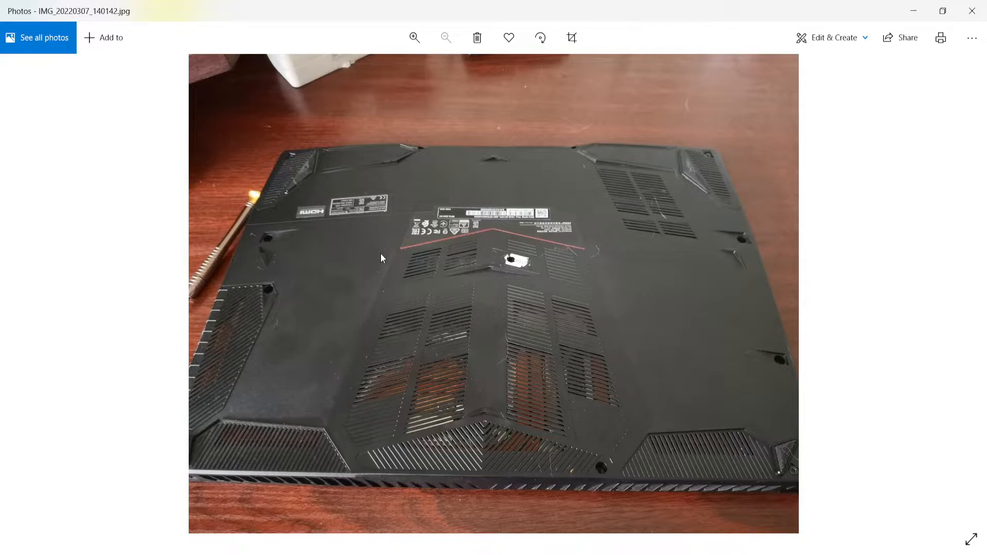
mouse_move(517, 267)
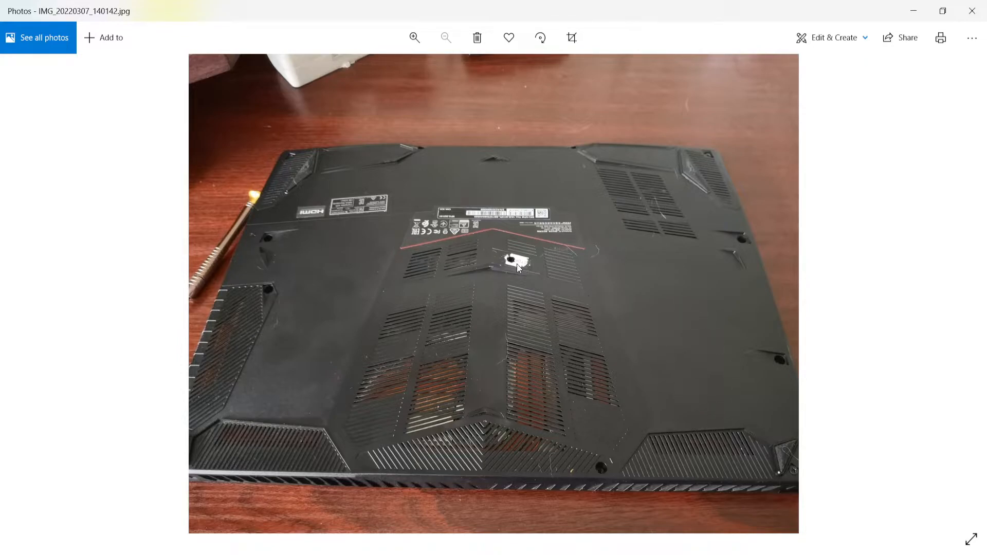
mouse_move(467, 272)
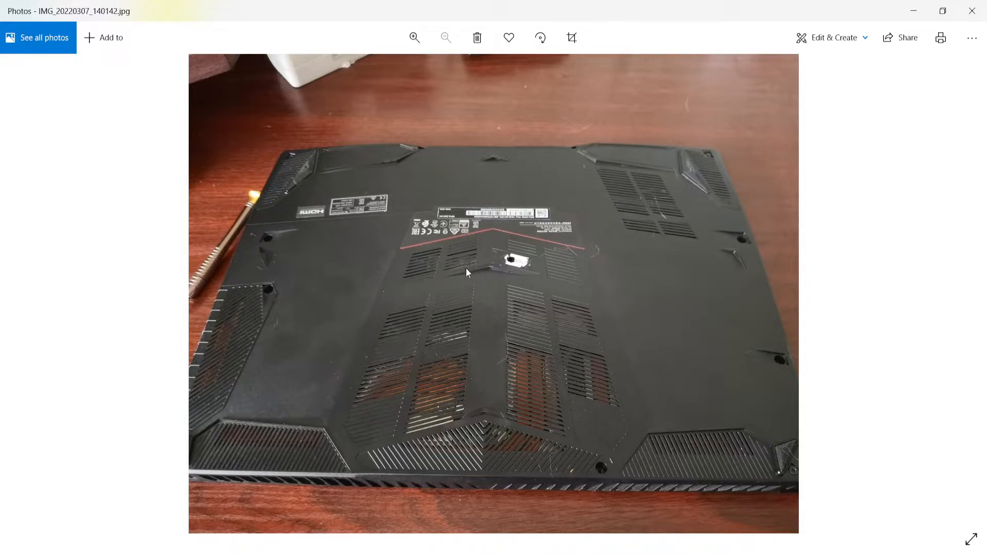
mouse_move(549, 278)
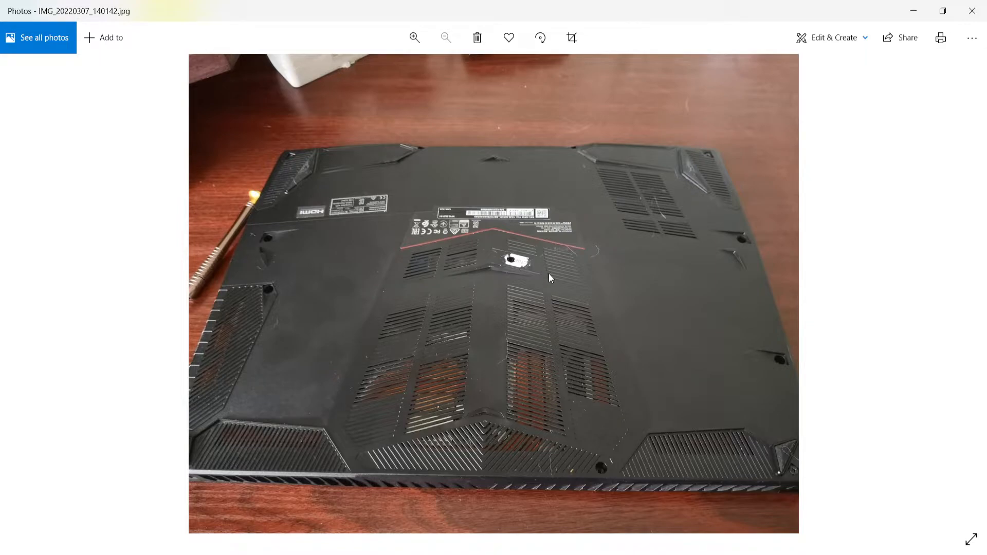
mouse_move(543, 265)
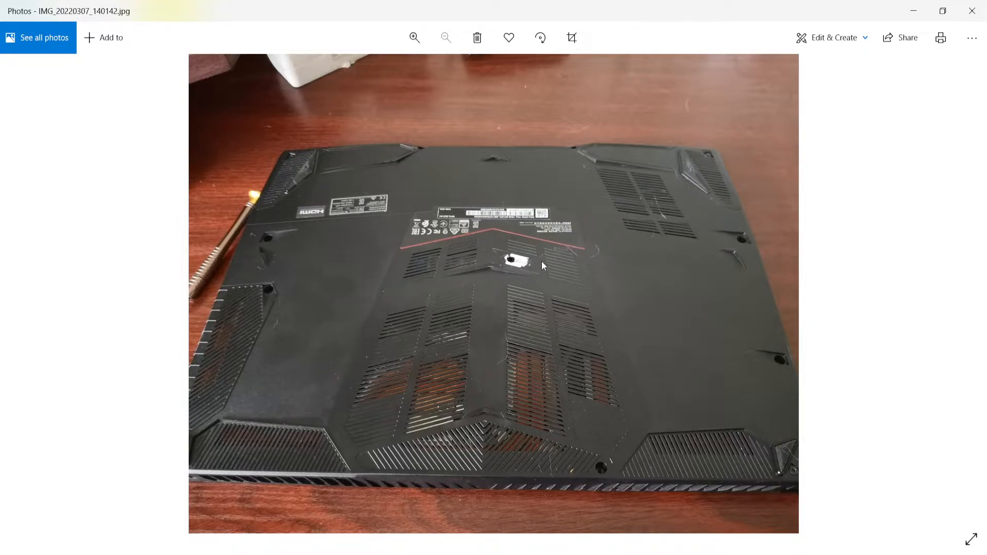
mouse_move(518, 266)
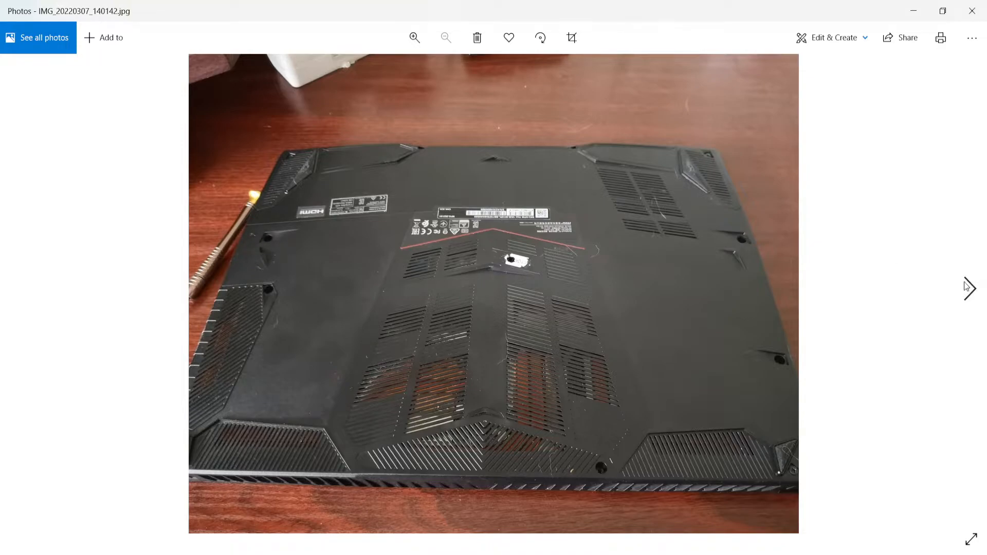
mouse_move(970, 288)
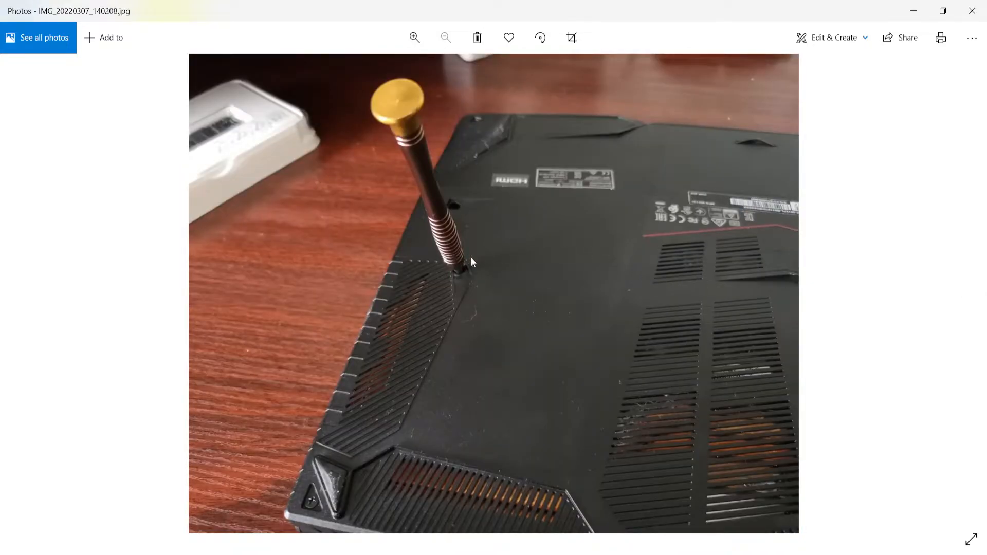
- Advance two photos to IMG_20220307_140456, the underside with bottom screws laid on the desk
click(968, 288)
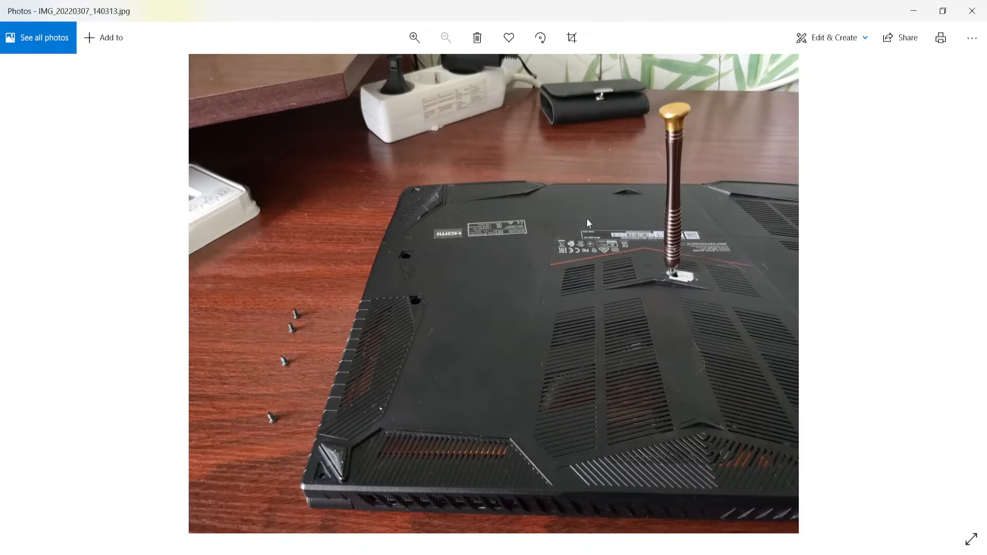
mouse_move(320, 316)
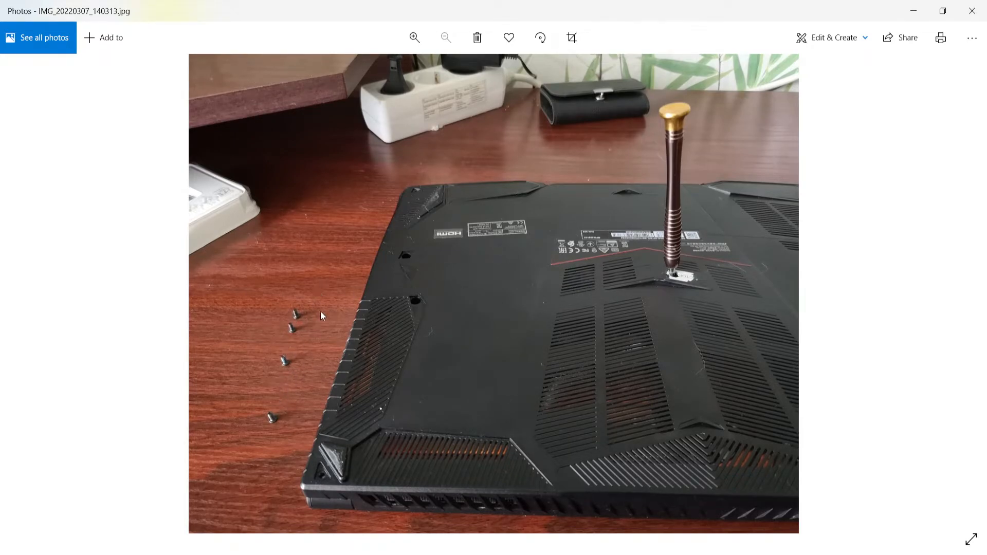
mouse_move(409, 350)
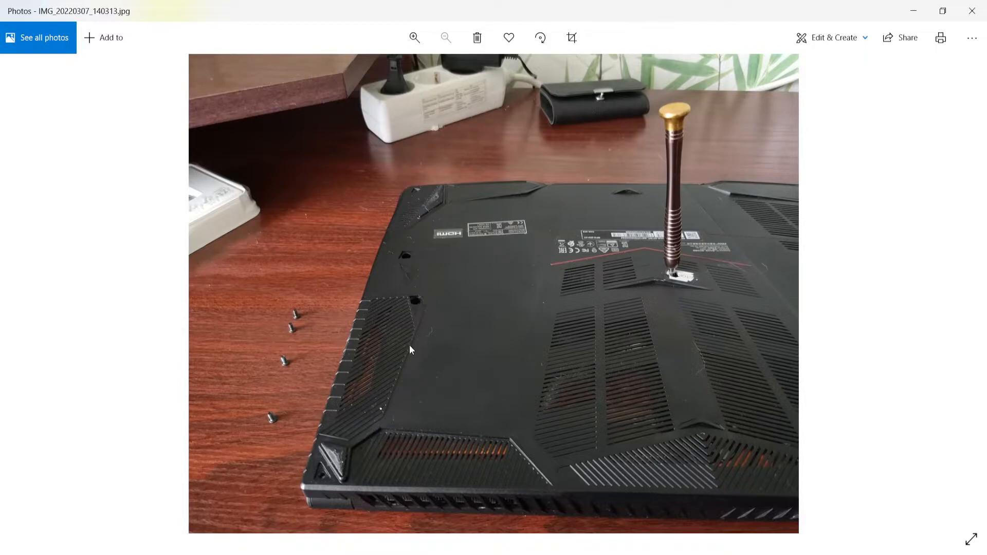
click(969, 288)
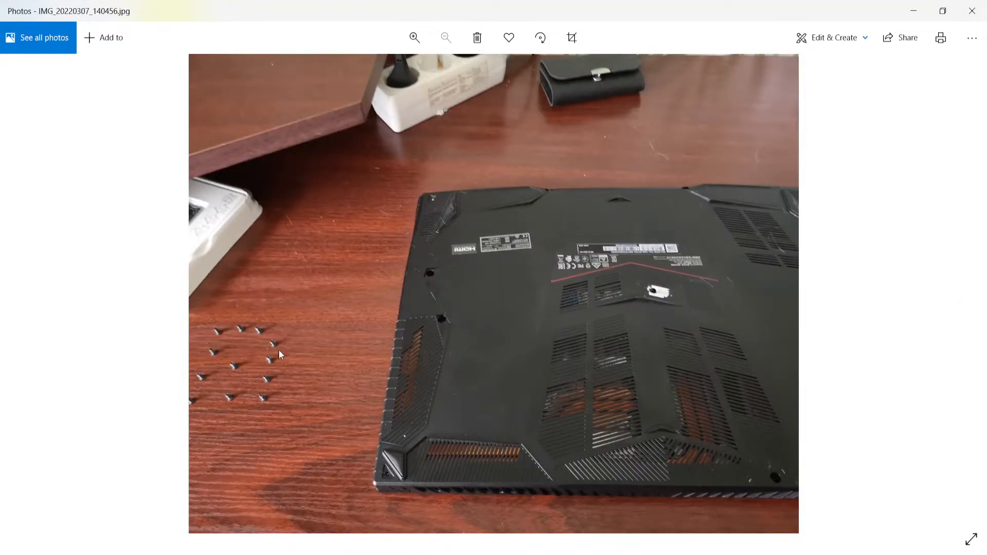
mouse_move(351, 302)
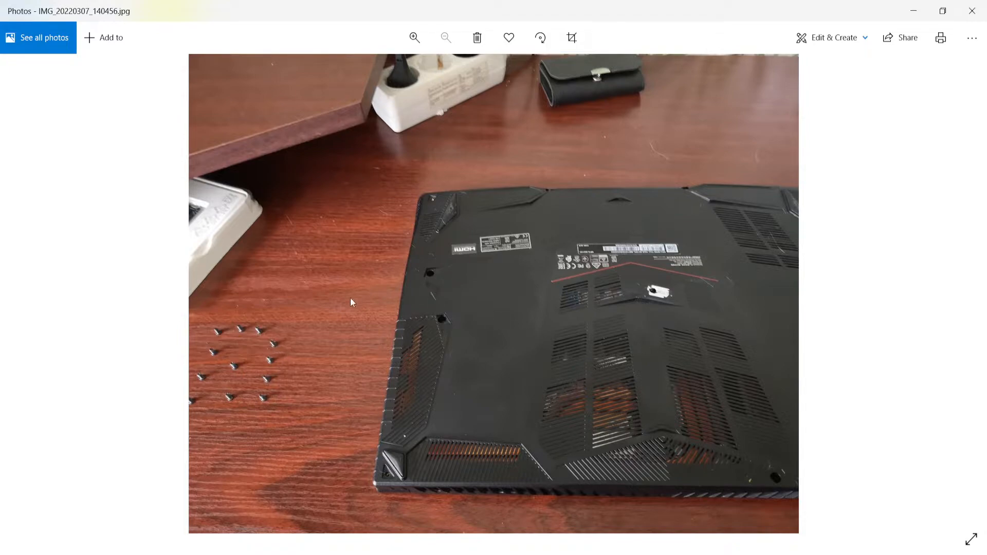
mouse_move(556, 335)
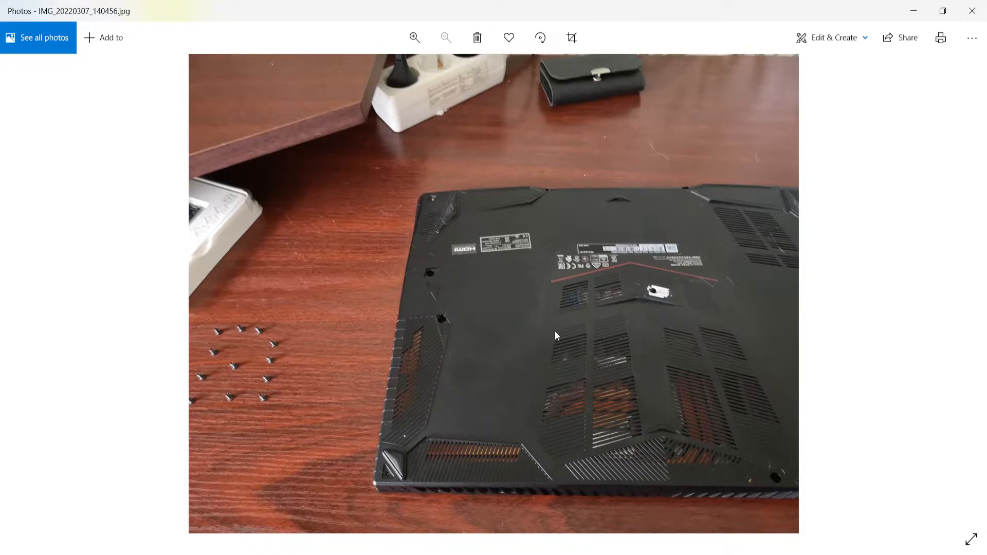
mouse_move(353, 291)
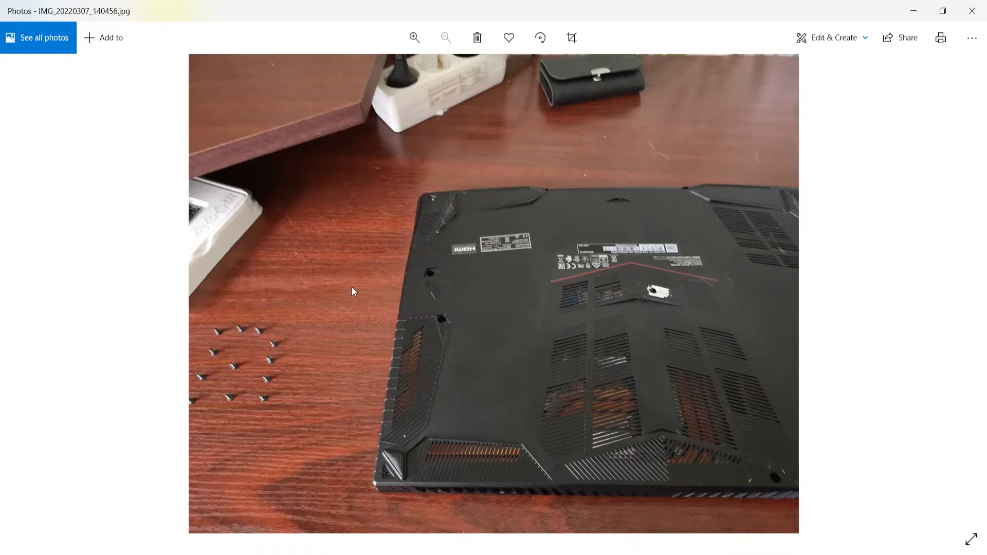
mouse_move(969, 288)
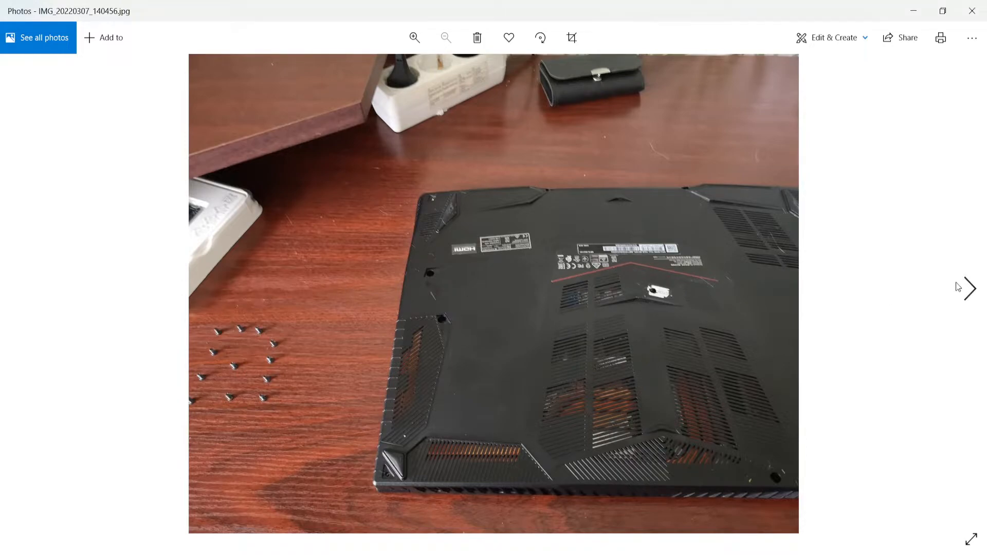
mouse_move(235, 371)
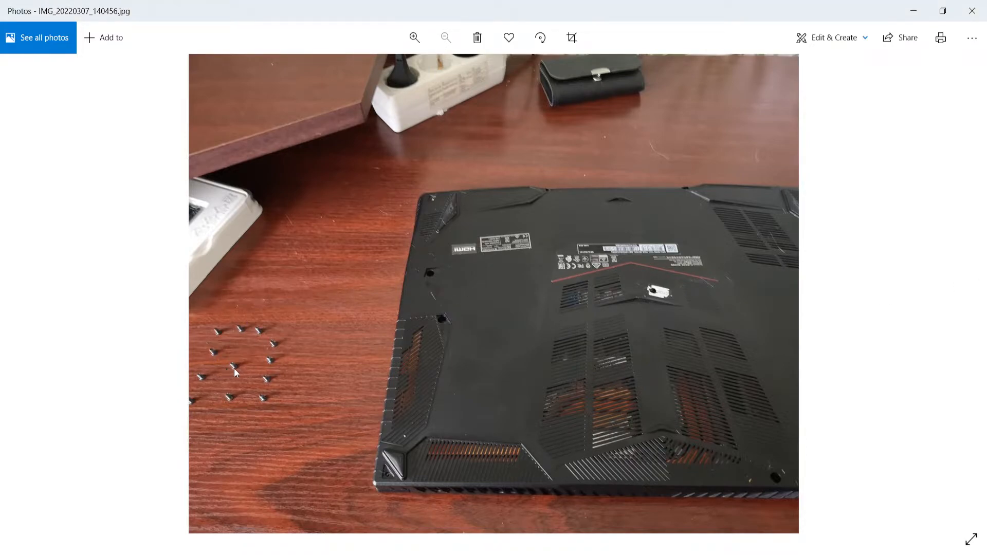
mouse_move(845, 252)
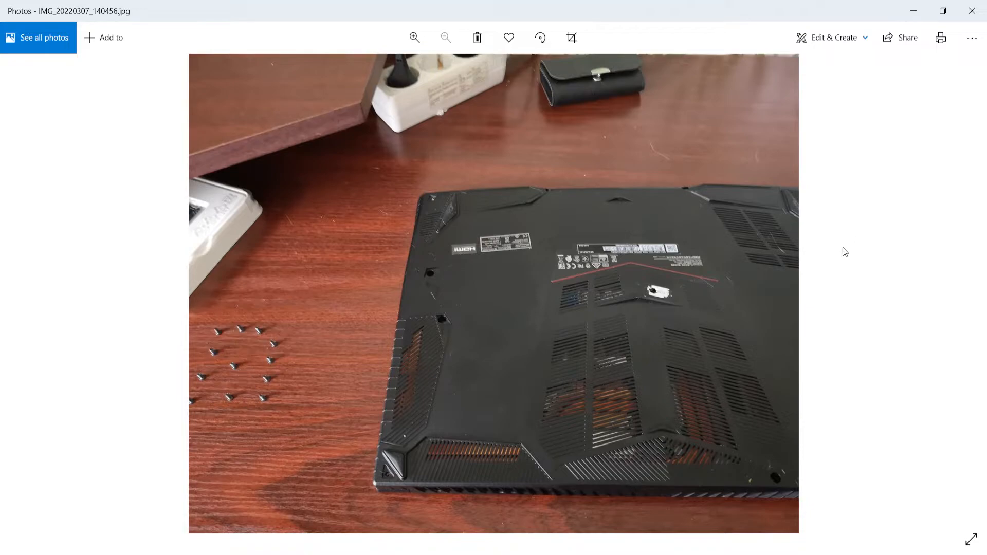
mouse_move(640, 300)
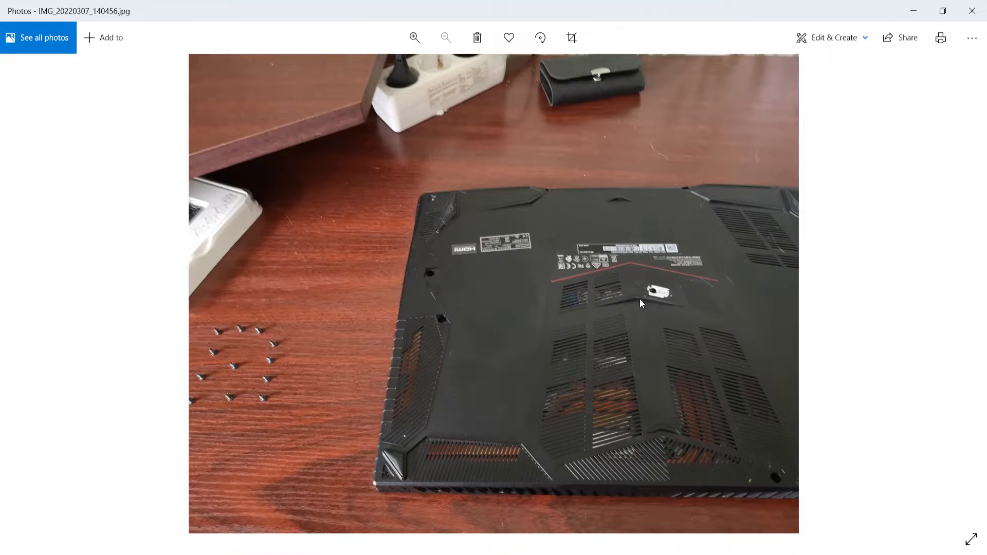
mouse_move(867, 289)
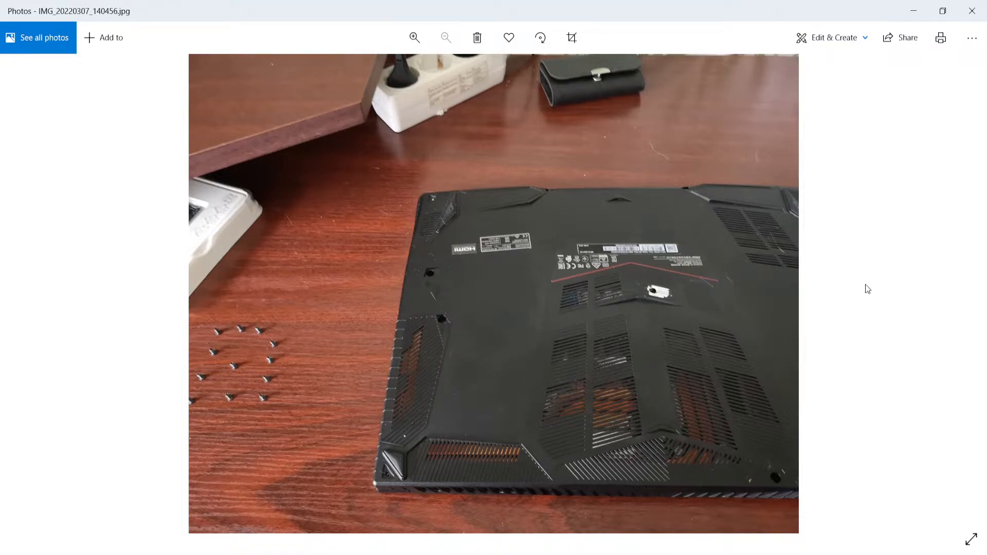
mouse_move(216, 353)
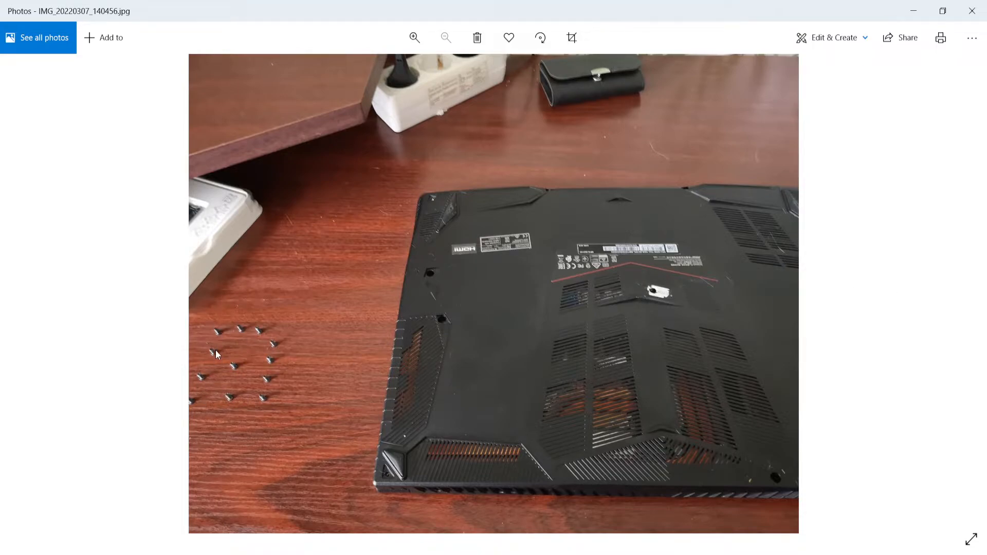
mouse_move(414, 369)
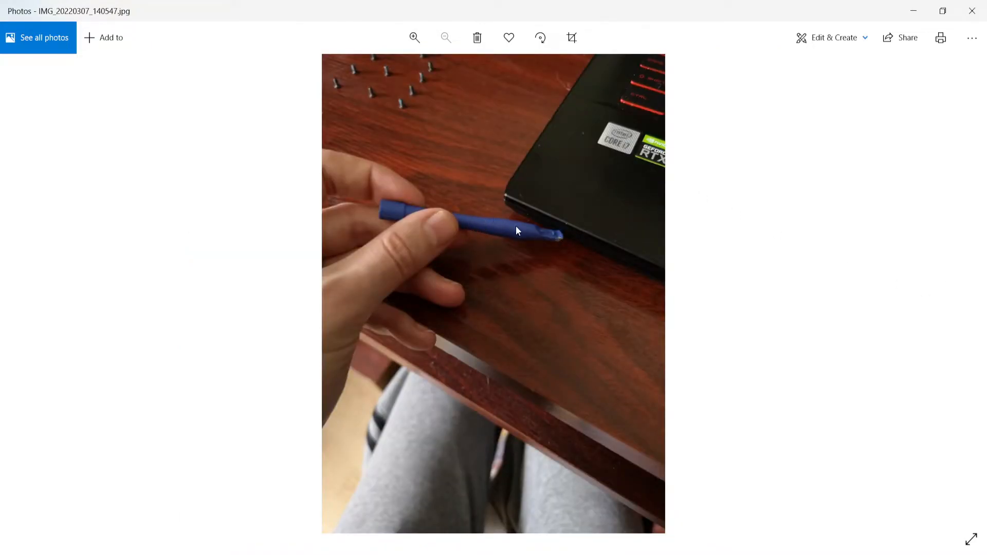
mouse_move(557, 244)
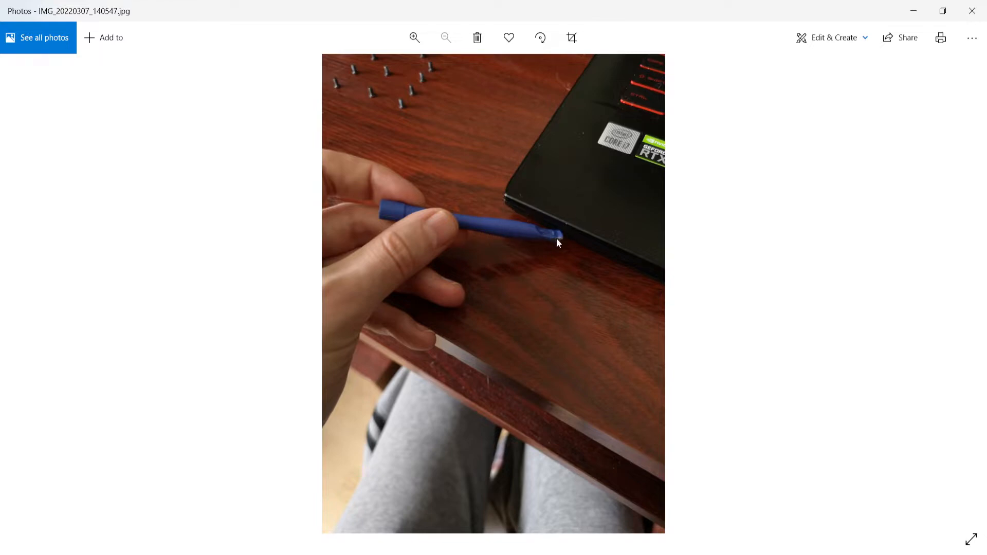
mouse_move(609, 192)
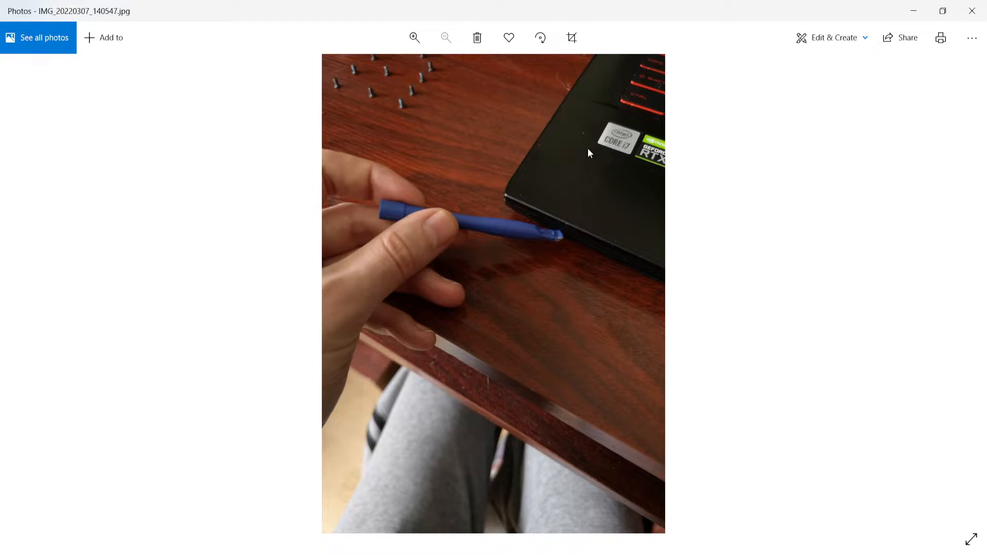
mouse_move(557, 232)
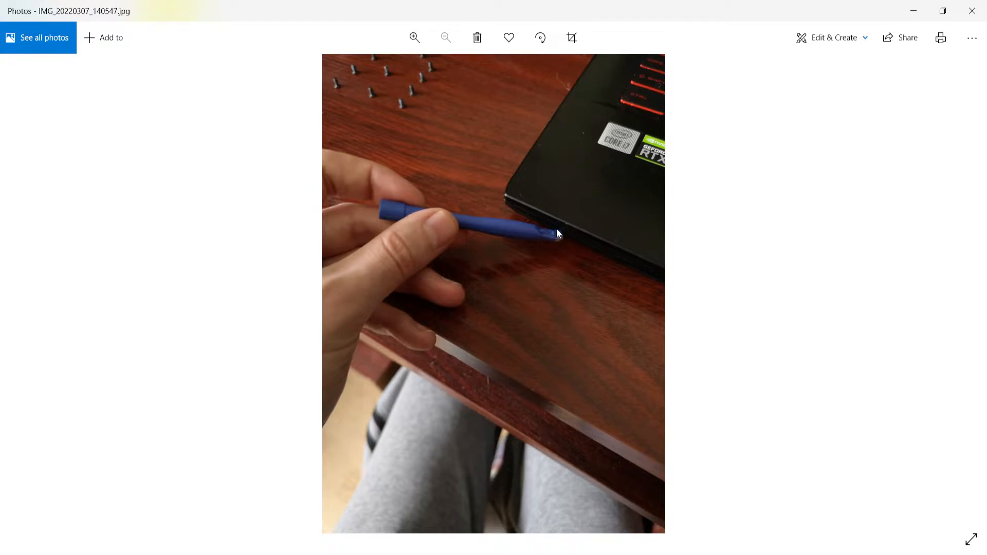
mouse_move(918, 226)
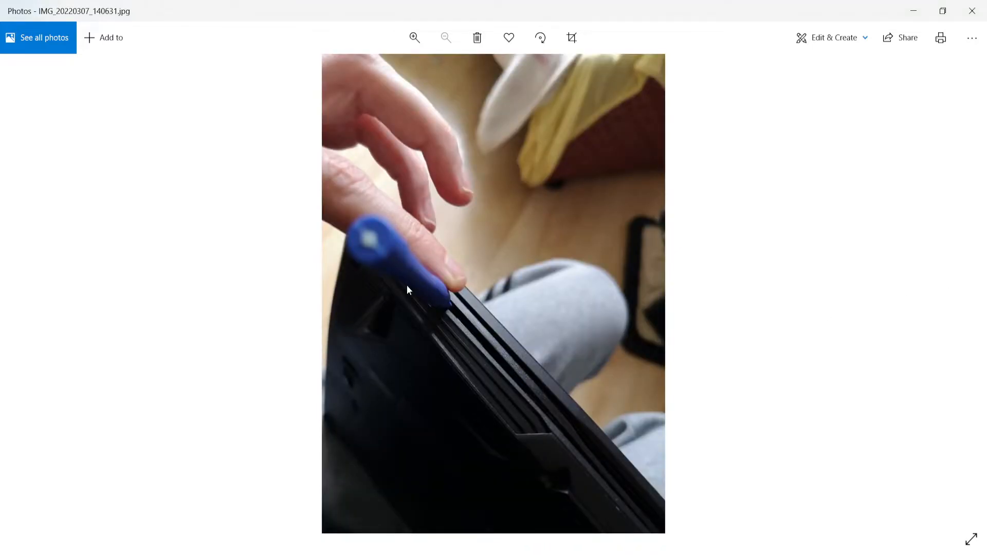
mouse_move(762, 289)
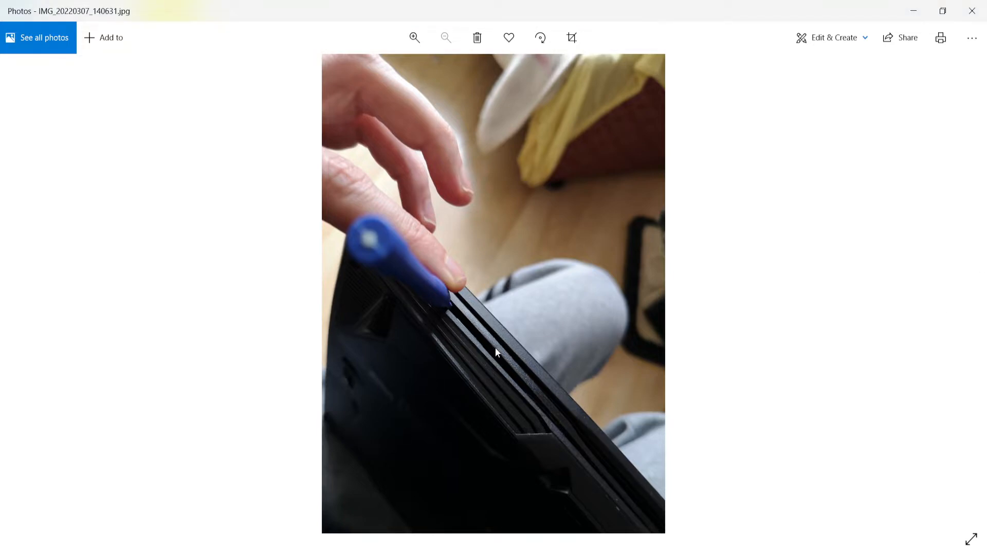
mouse_move(454, 326)
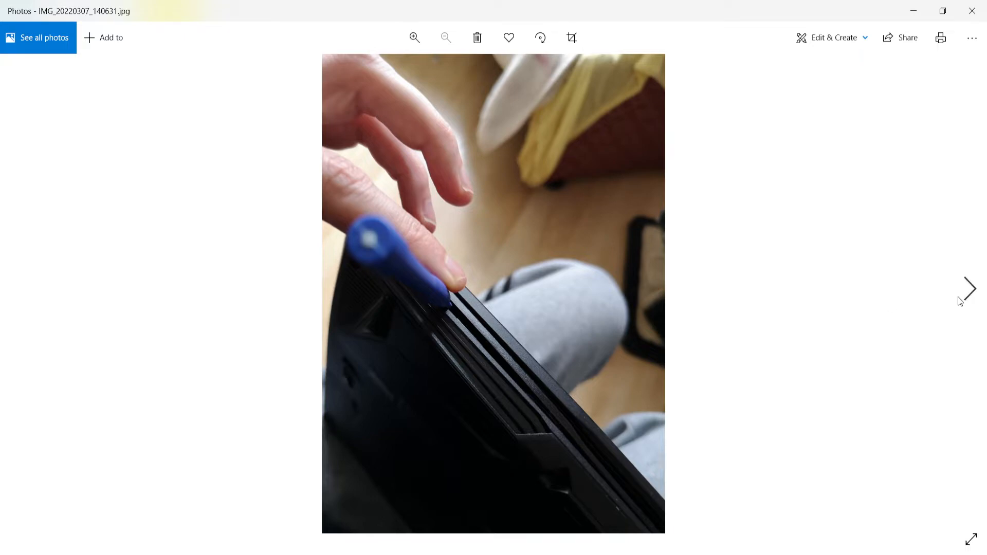
mouse_move(546, 332)
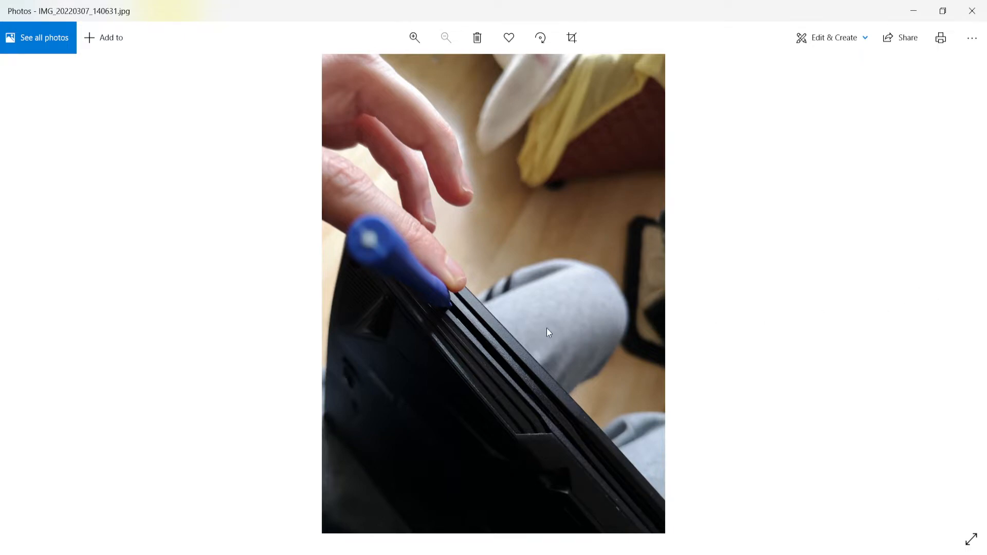
mouse_move(971, 287)
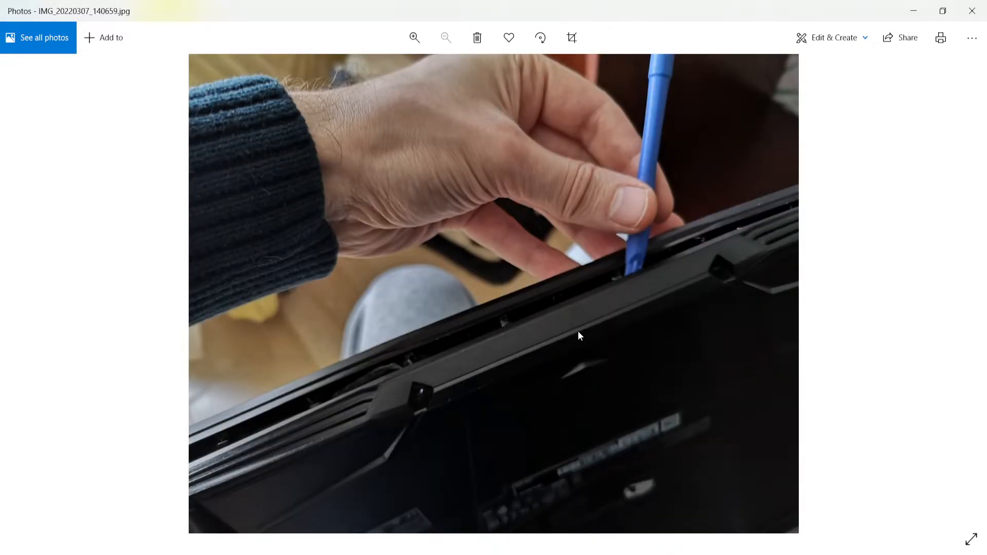
mouse_move(500, 328)
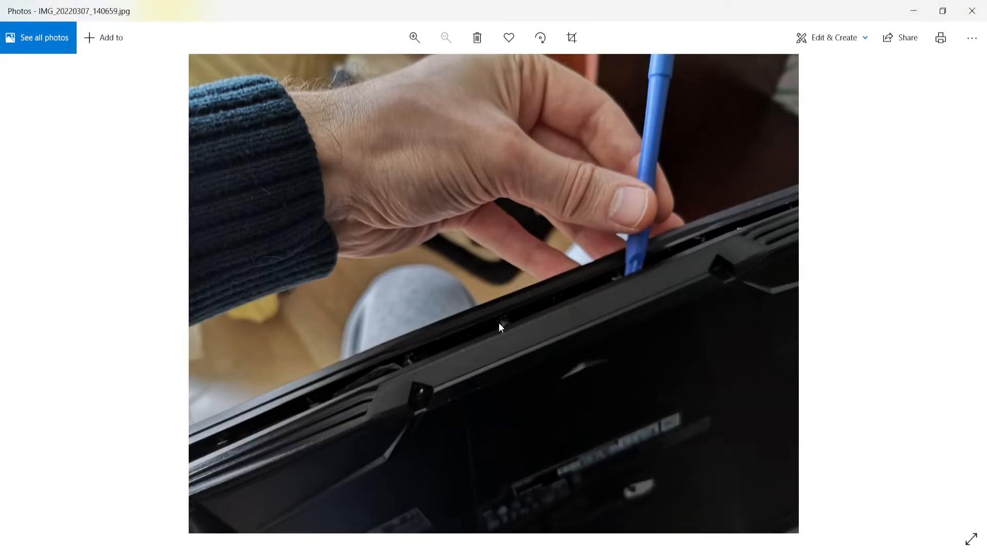
mouse_move(438, 362)
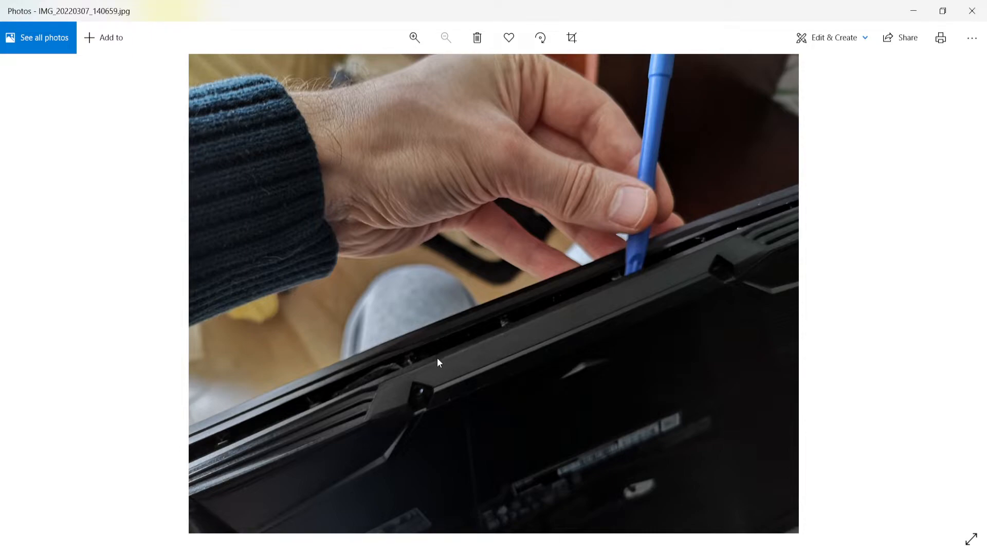
mouse_move(544, 324)
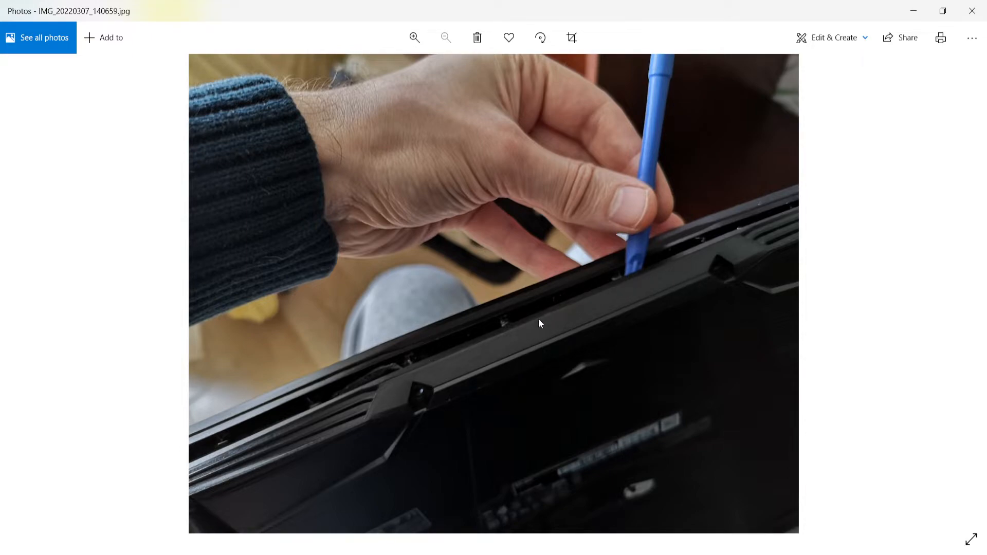
mouse_move(410, 367)
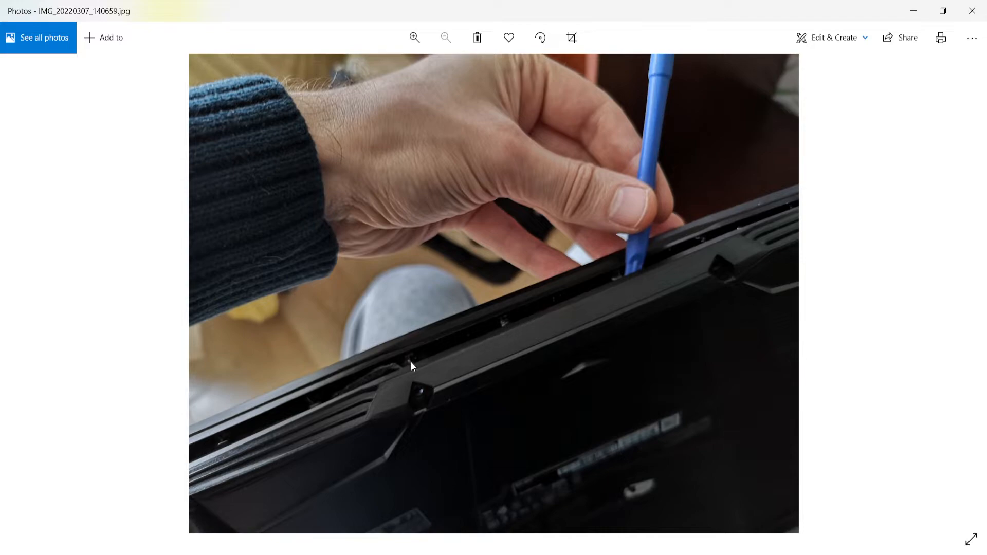
mouse_move(449, 363)
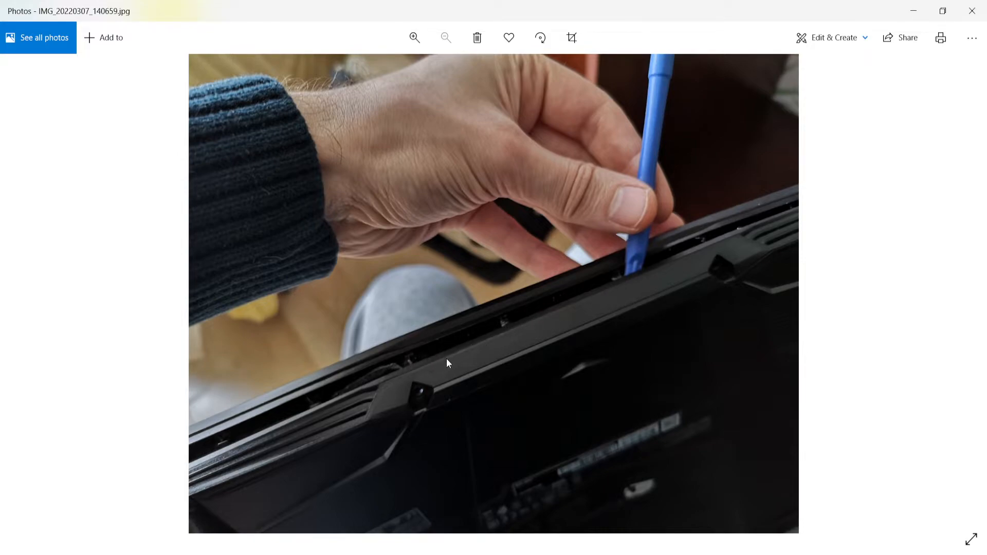
- Advance to IMG_20220307_140743, hands pulling the loosened bottom panel from the laptop's edge
click(969, 288)
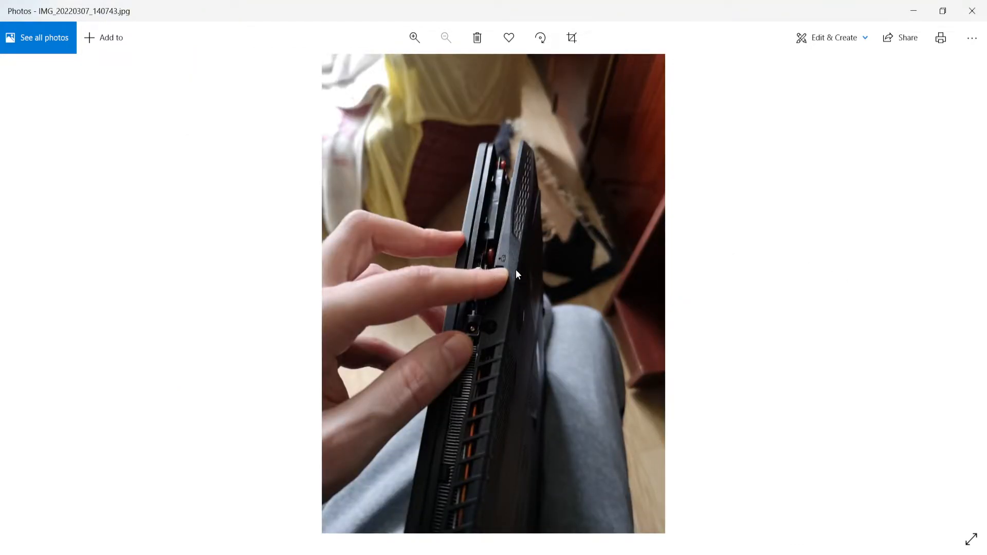
mouse_move(516, 257)
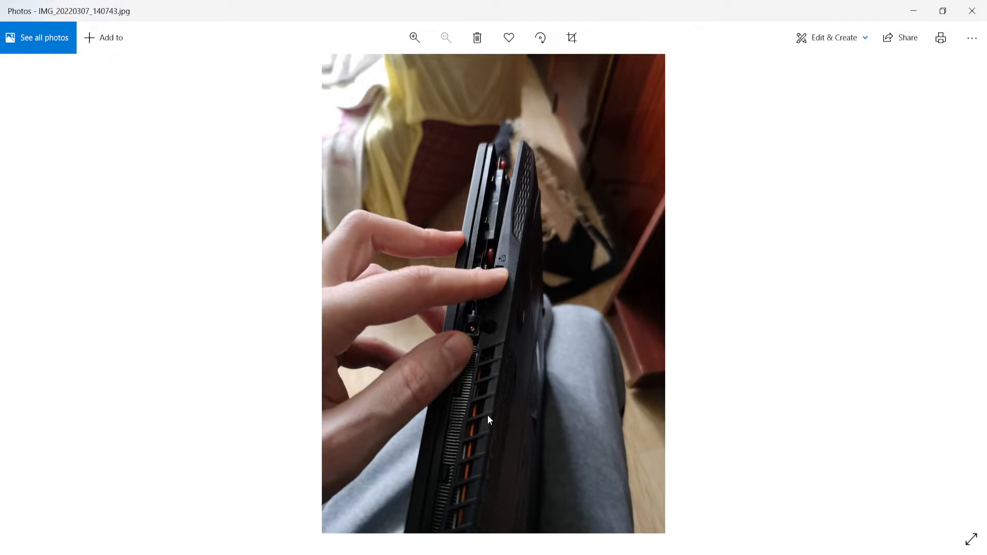
mouse_move(547, 393)
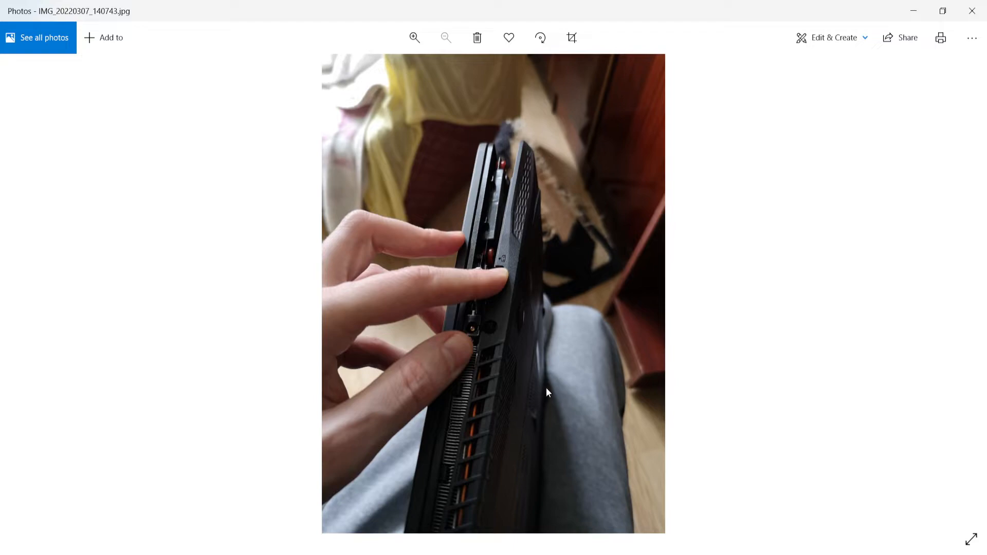
mouse_move(476, 340)
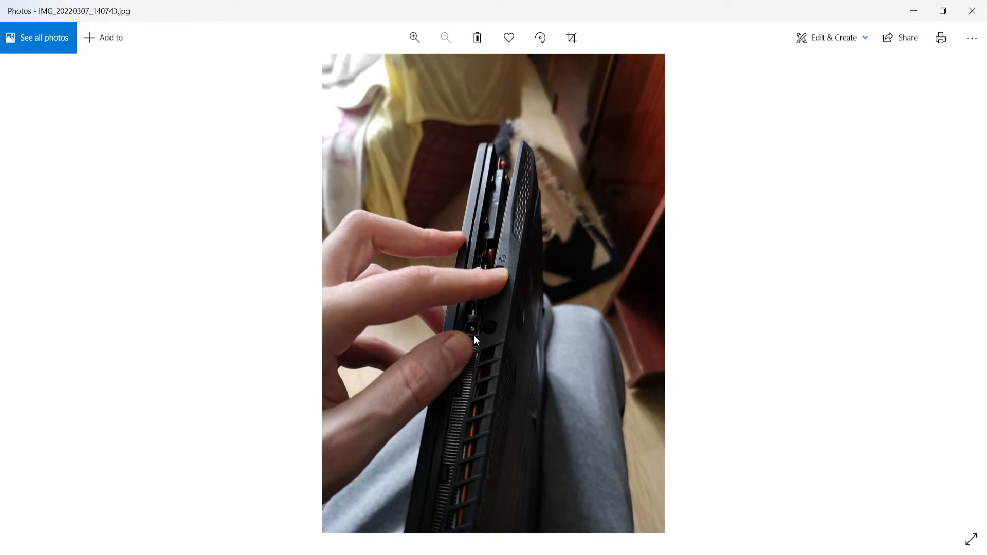
mouse_move(496, 288)
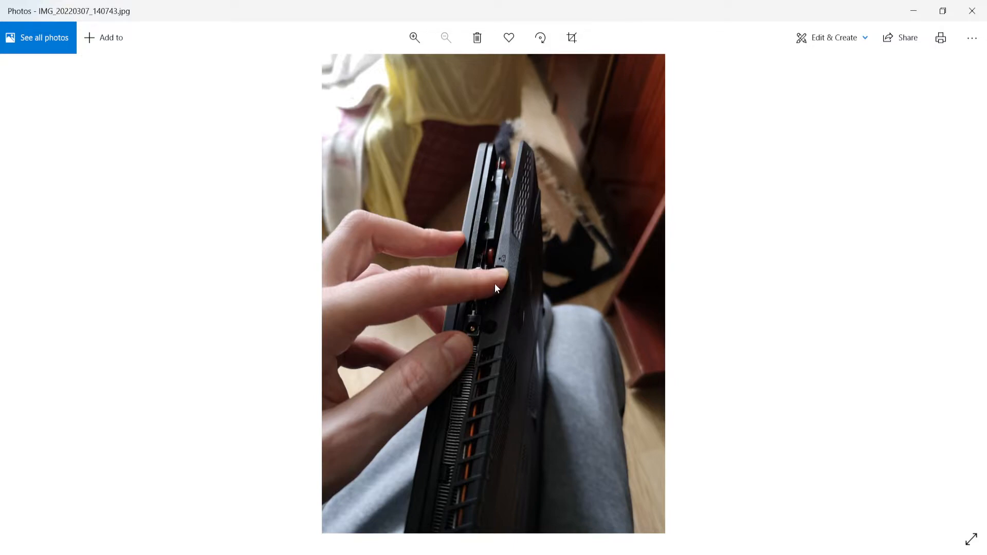
- Step forward to the motherboard overview IMG_20220307_141228, back, and forward to the side-view photo
click(970, 288)
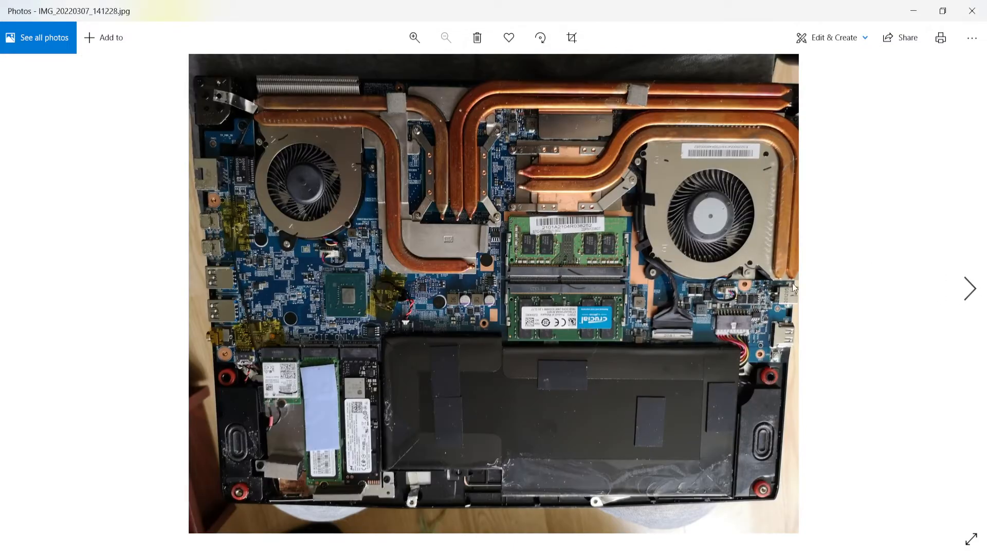
click(970, 288)
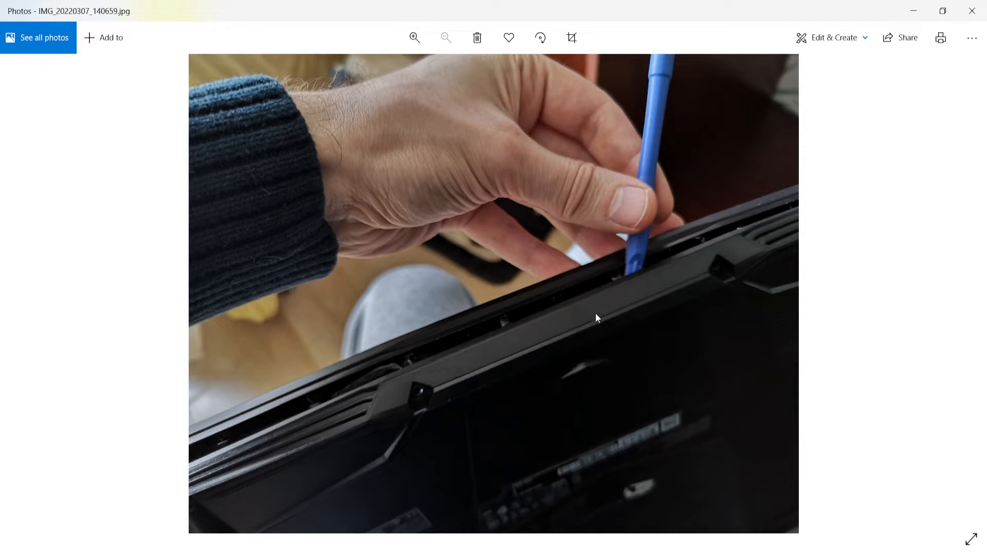
click(971, 289)
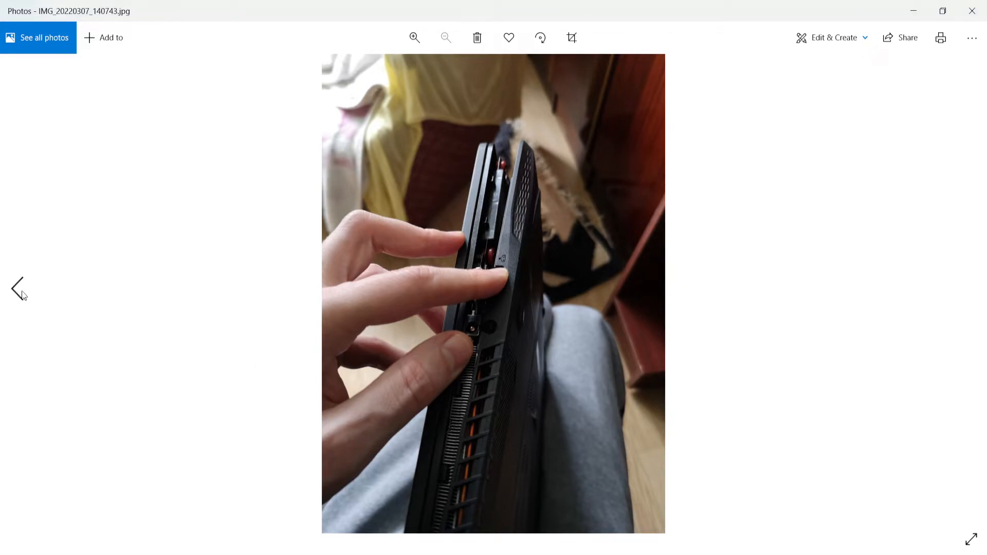
mouse_move(481, 324)
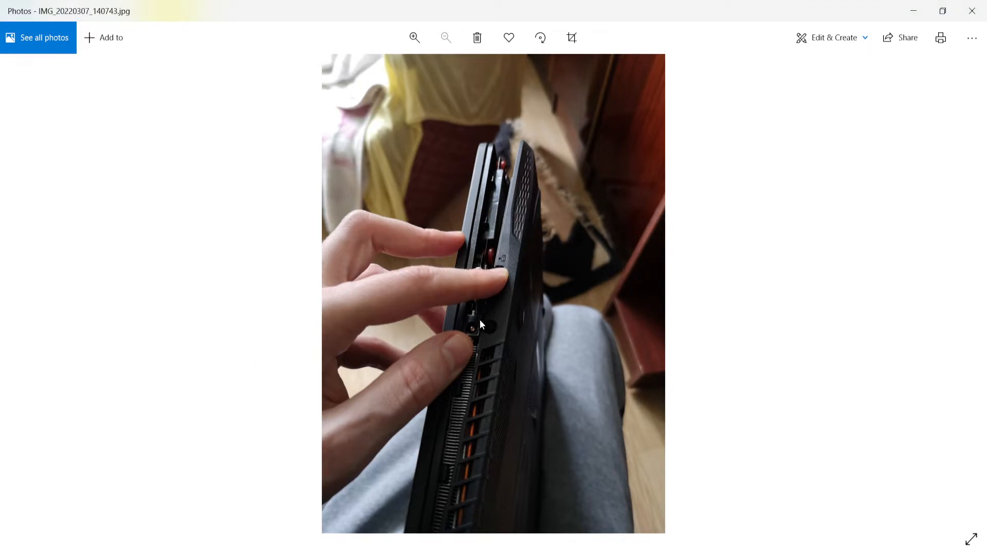
mouse_move(497, 310)
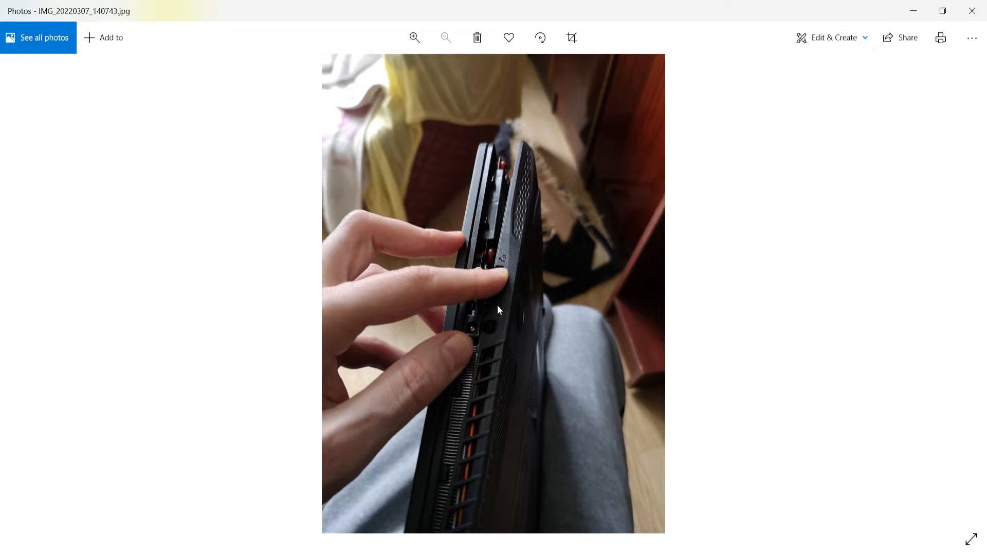
mouse_move(493, 306)
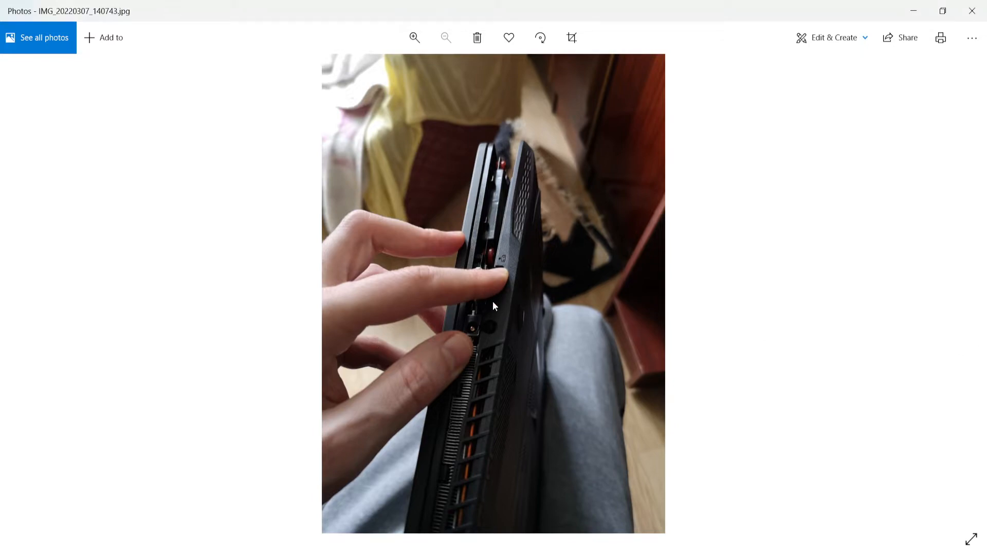
mouse_move(467, 321)
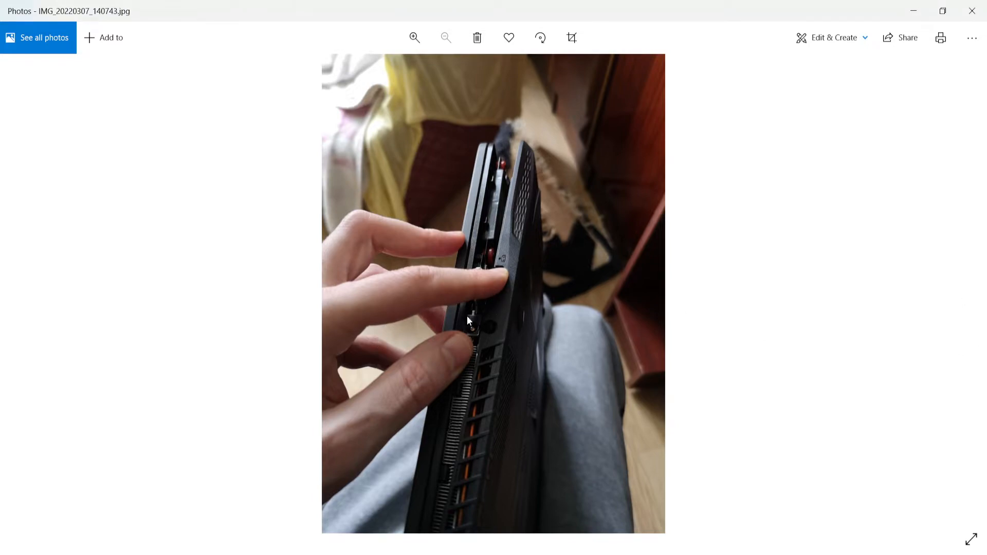
mouse_move(474, 332)
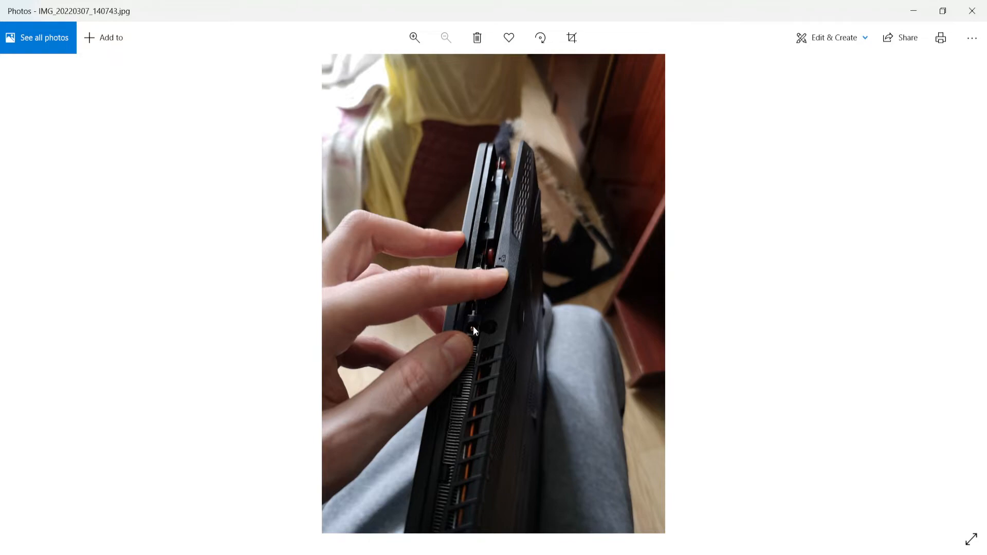
mouse_move(953, 304)
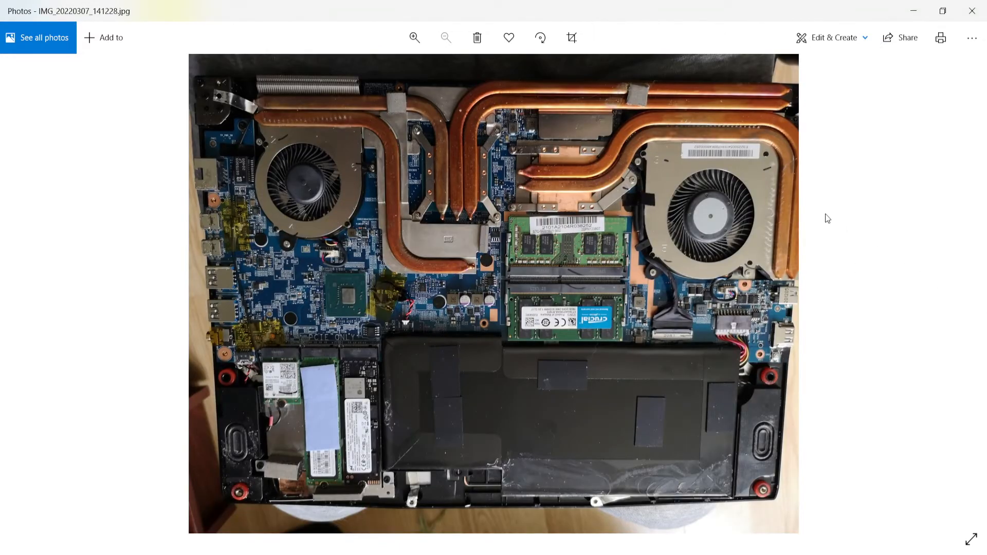
mouse_move(488, 231)
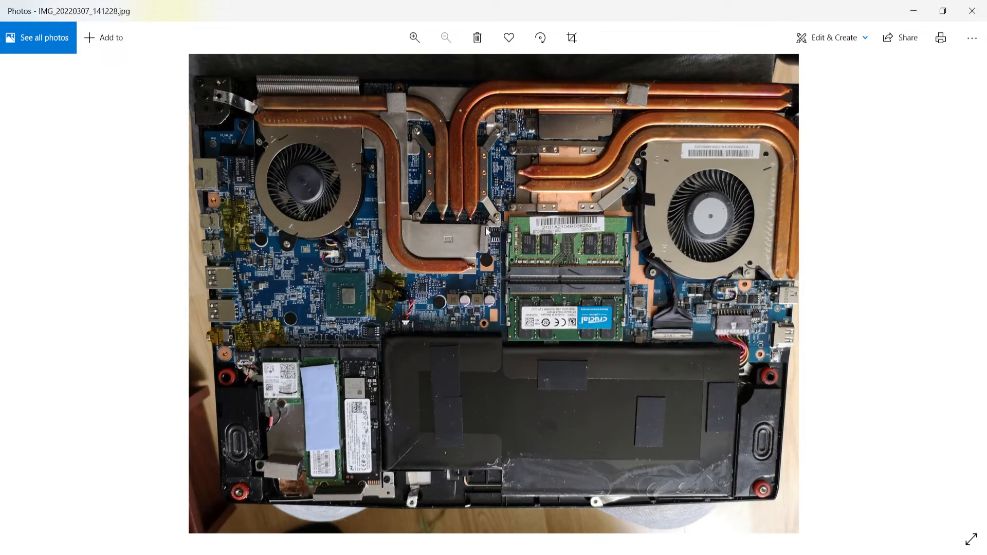
mouse_move(697, 285)
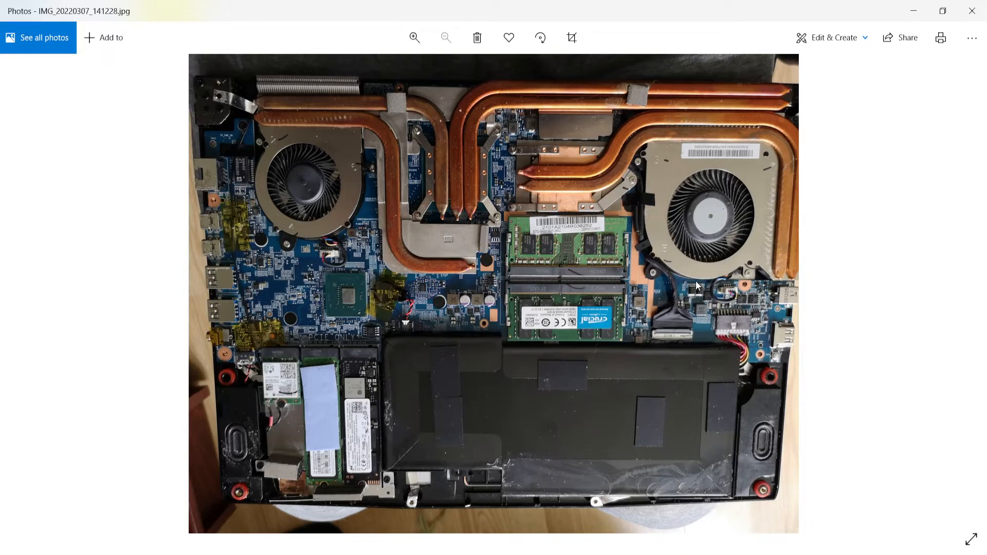
mouse_move(631, 252)
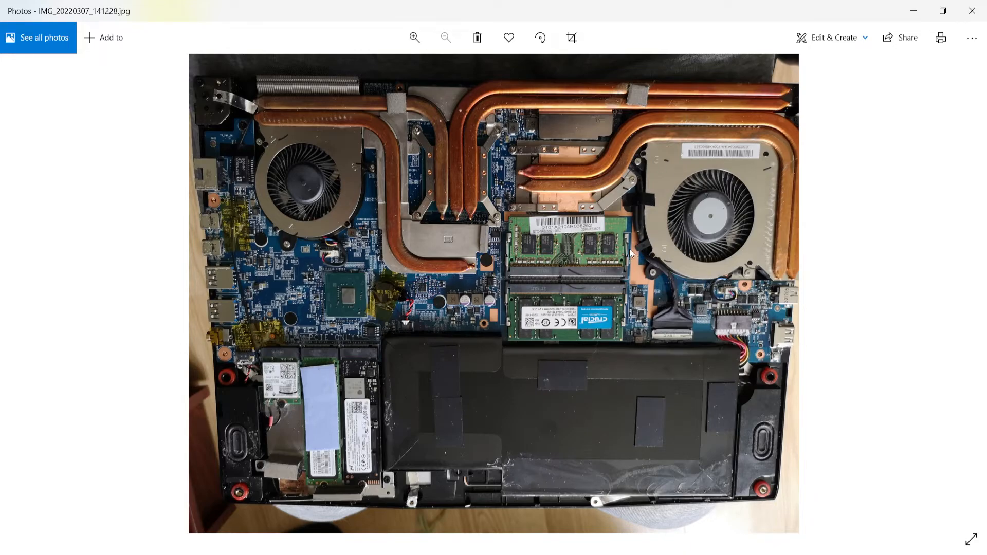
mouse_move(594, 336)
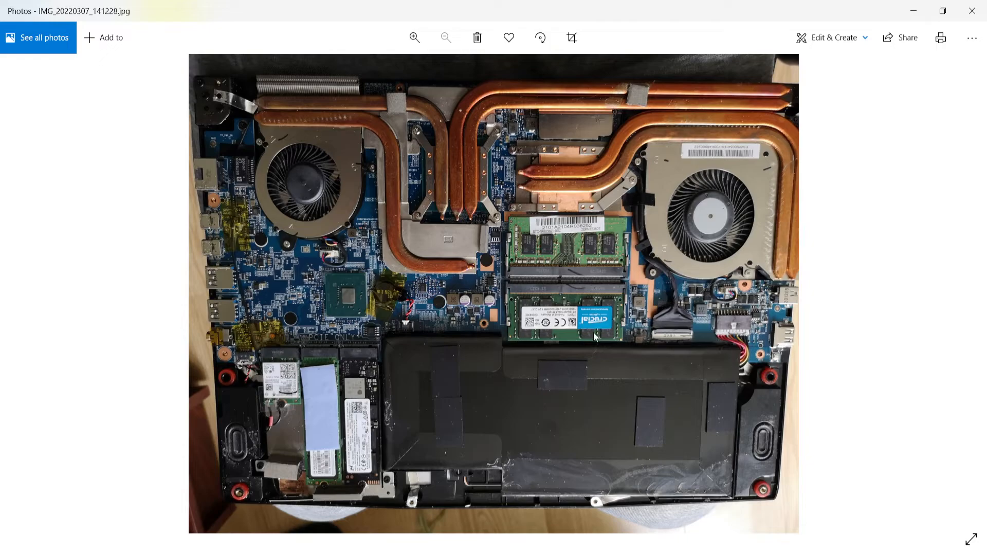
mouse_move(574, 239)
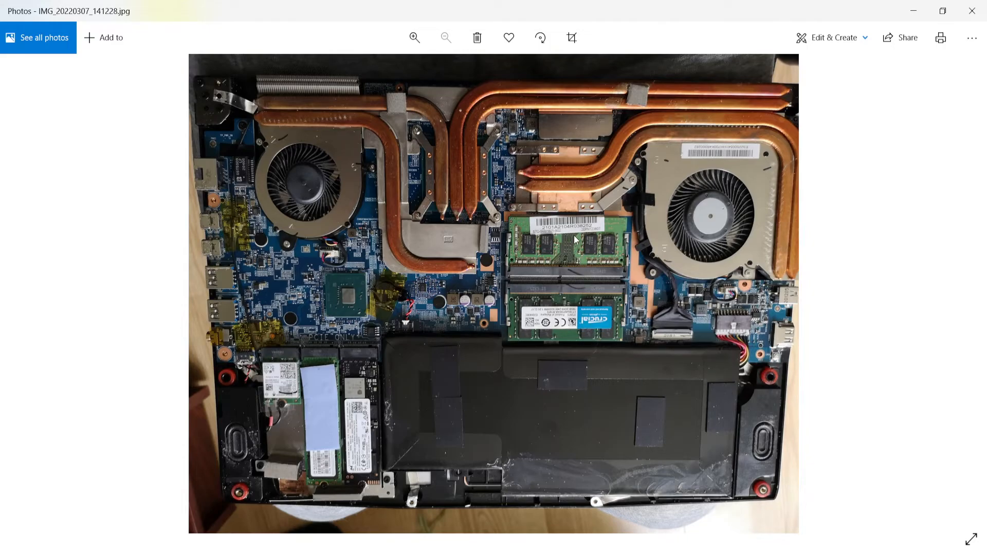
mouse_move(583, 263)
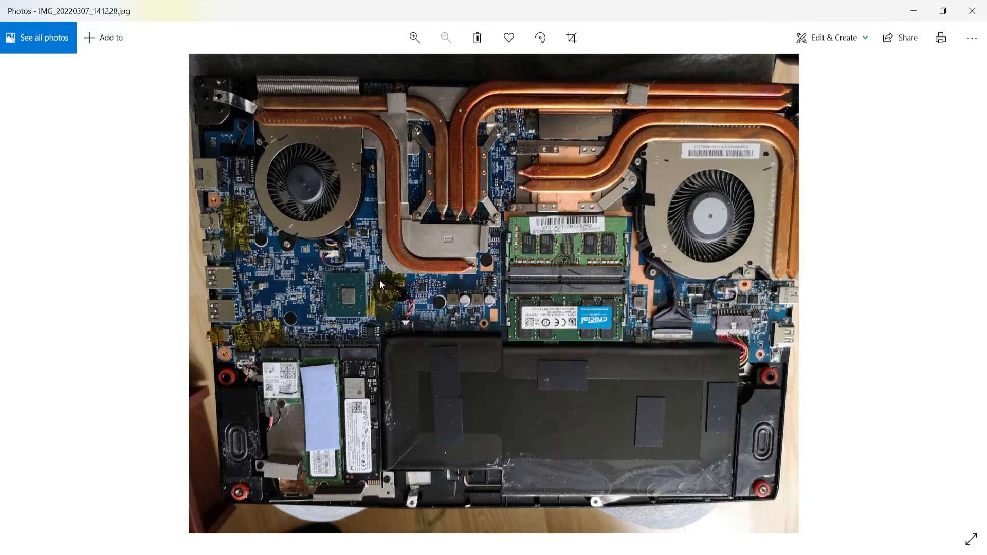
mouse_move(706, 215)
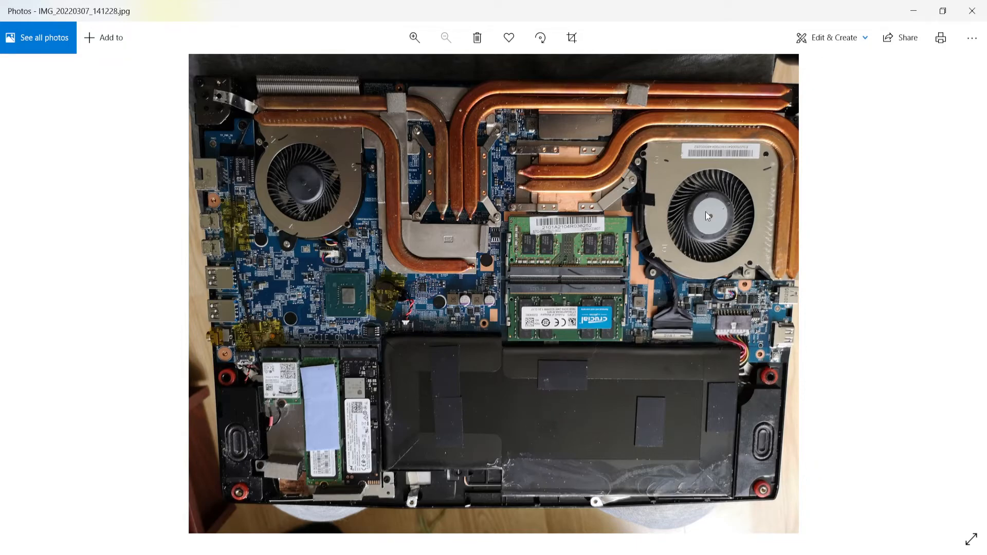
mouse_move(322, 444)
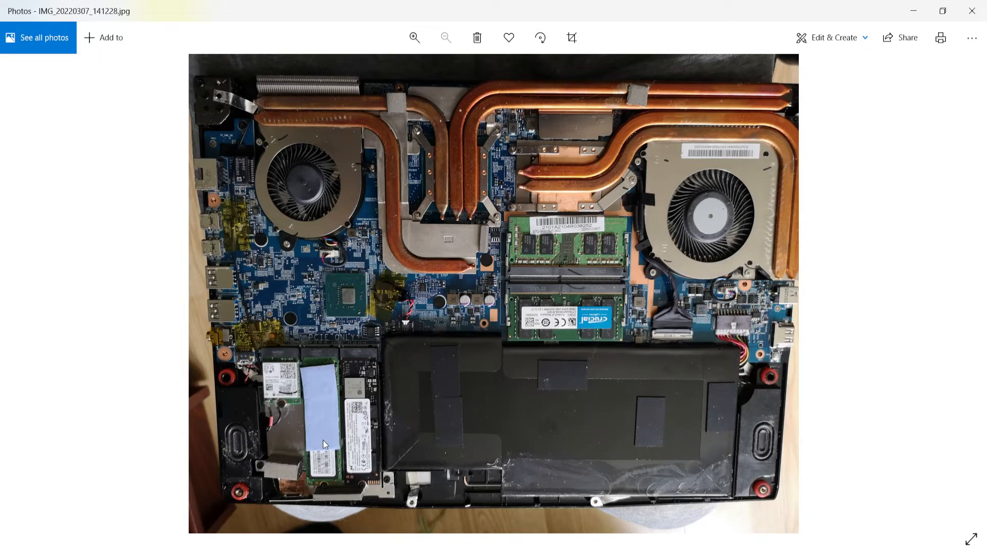
mouse_move(363, 392)
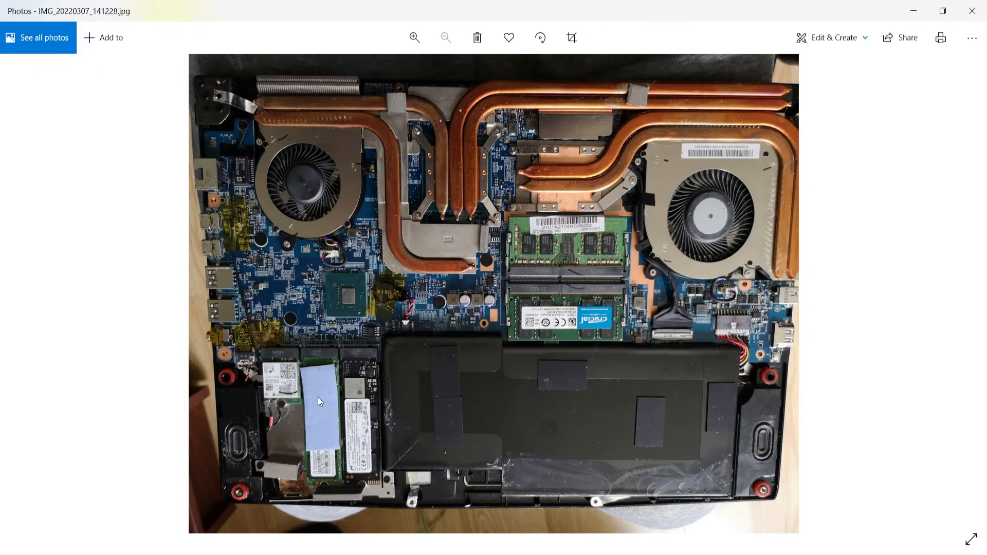
mouse_move(338, 401)
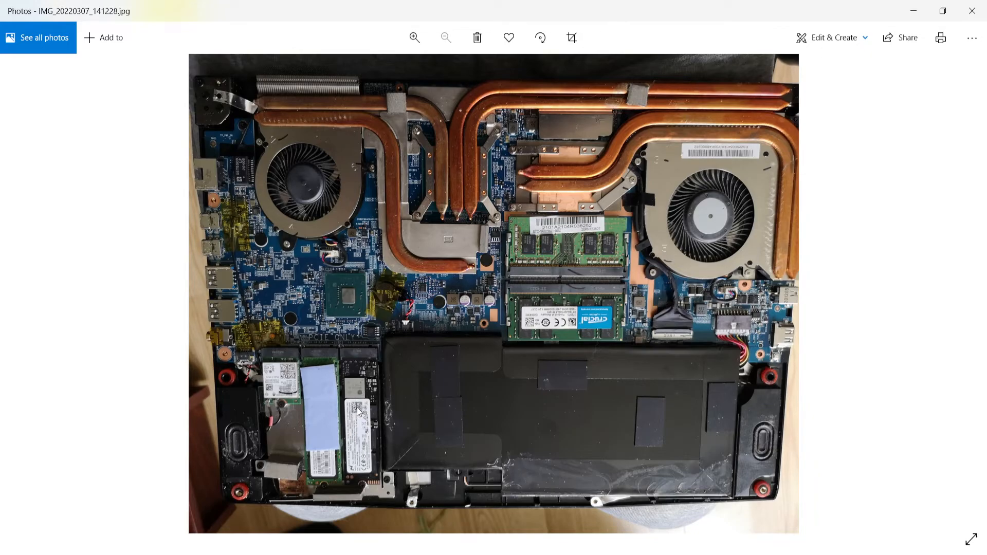
mouse_move(362, 415)
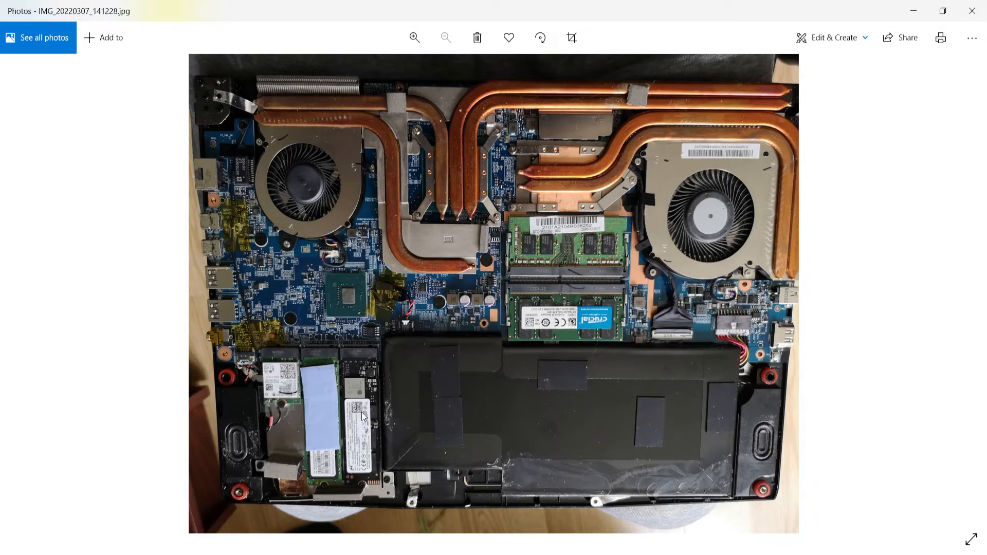
mouse_move(362, 431)
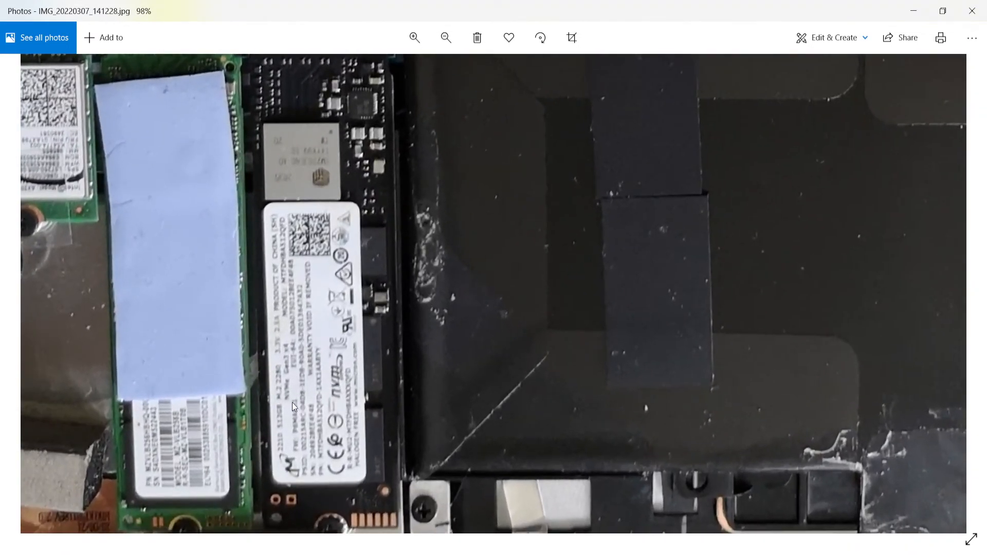
- Zoom back out from the M.2 SSD close-up to show the whole opened motherboard
click(446, 38)
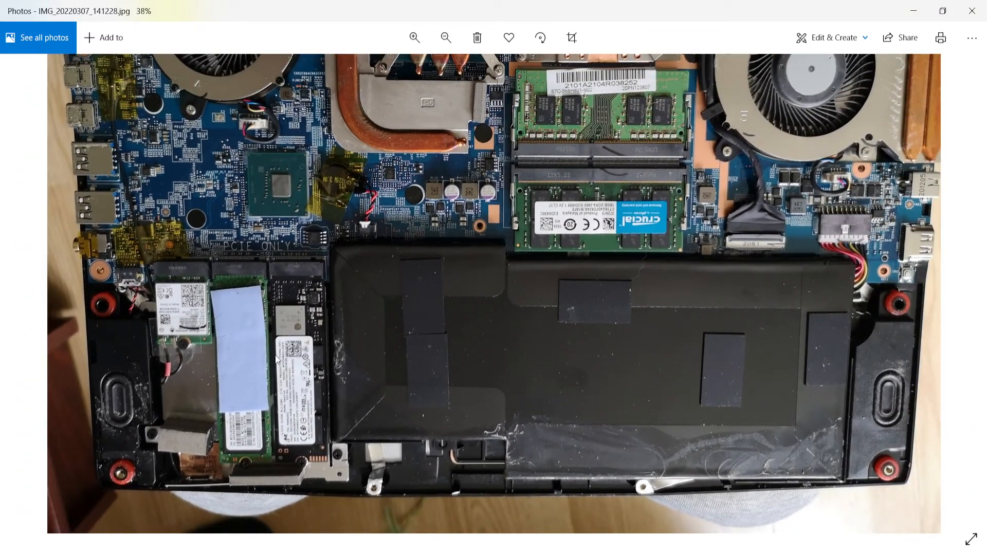
click(446, 37)
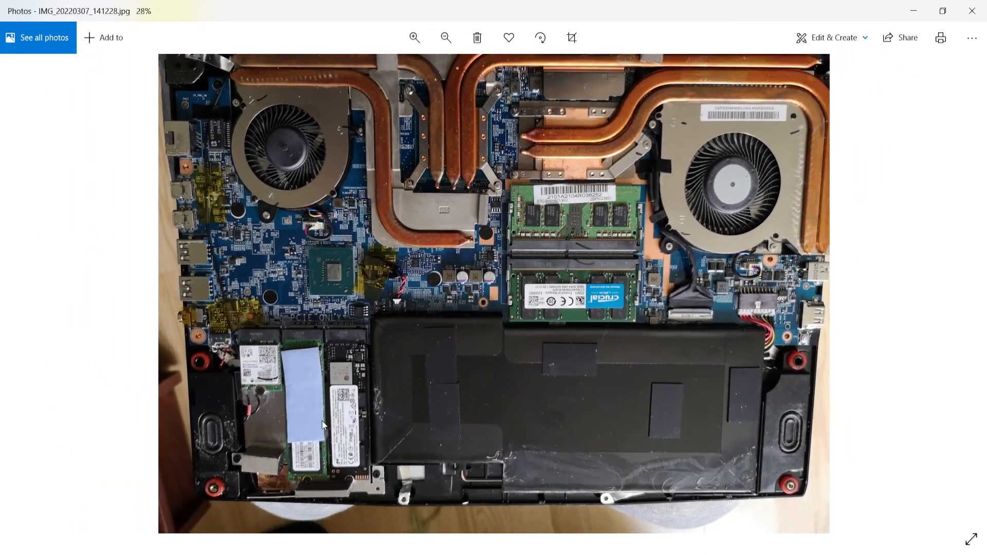
mouse_move(860, 278)
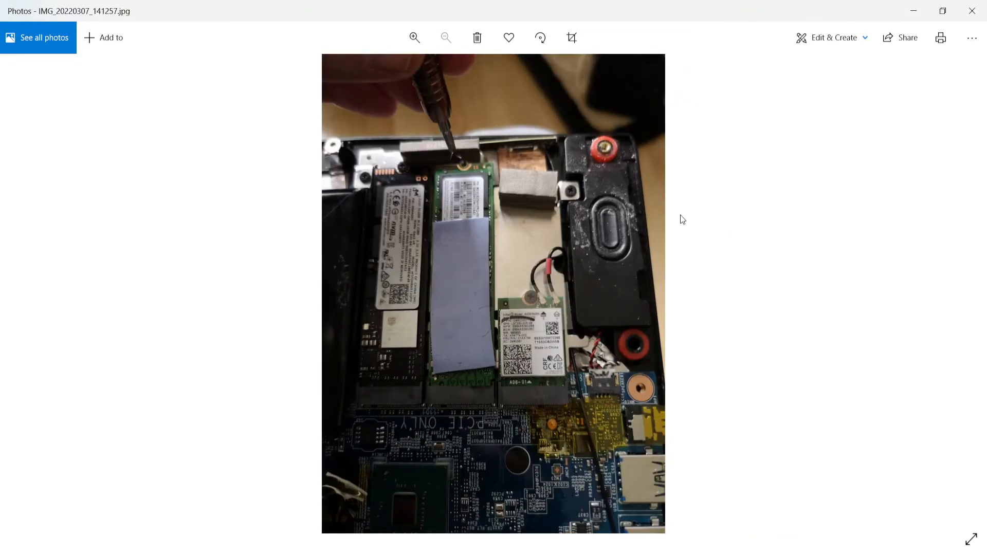
mouse_move(460, 157)
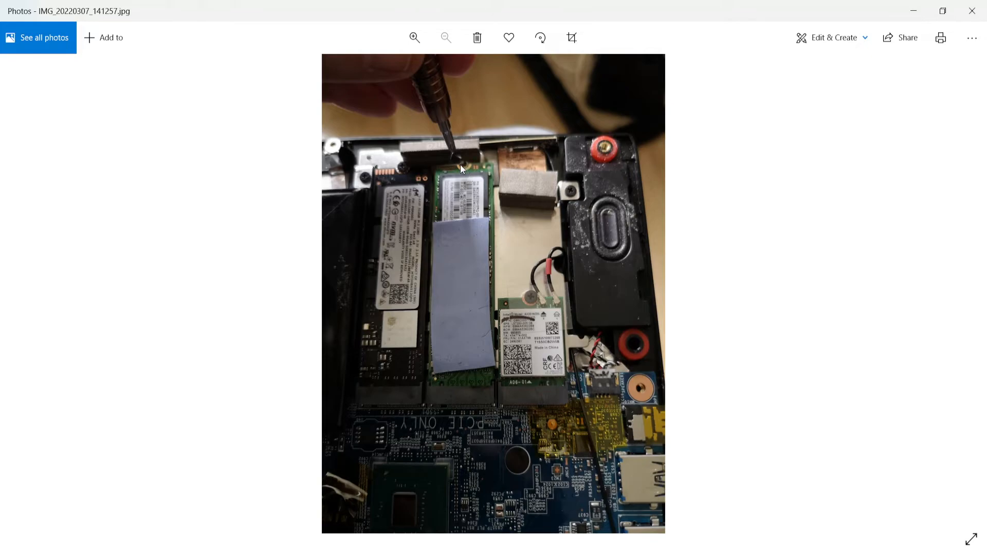
mouse_move(473, 200)
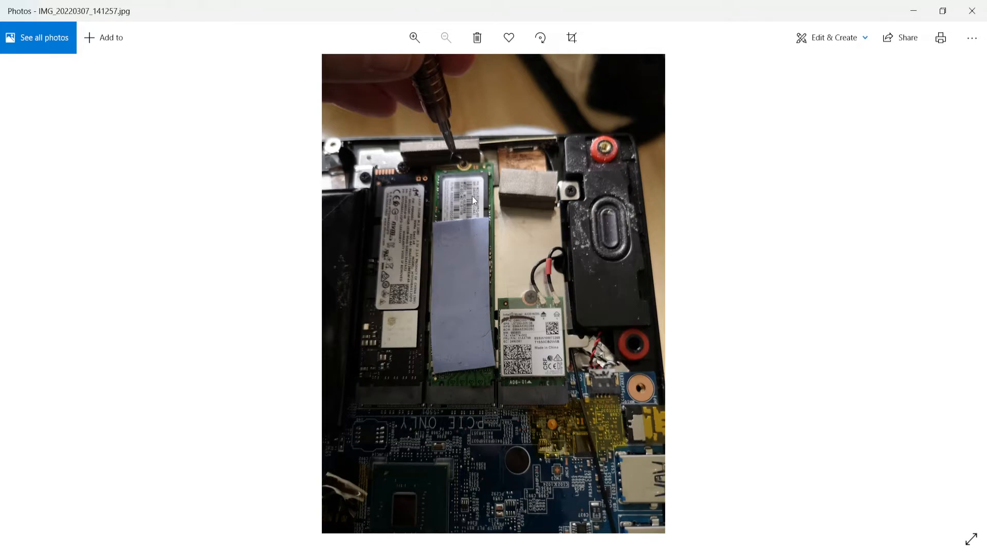
mouse_move(466, 166)
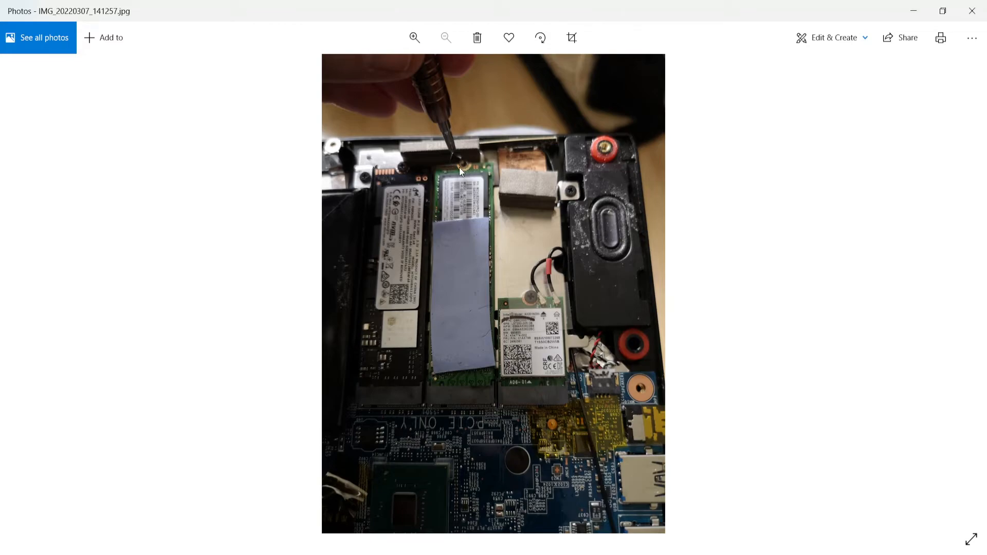
mouse_move(737, 263)
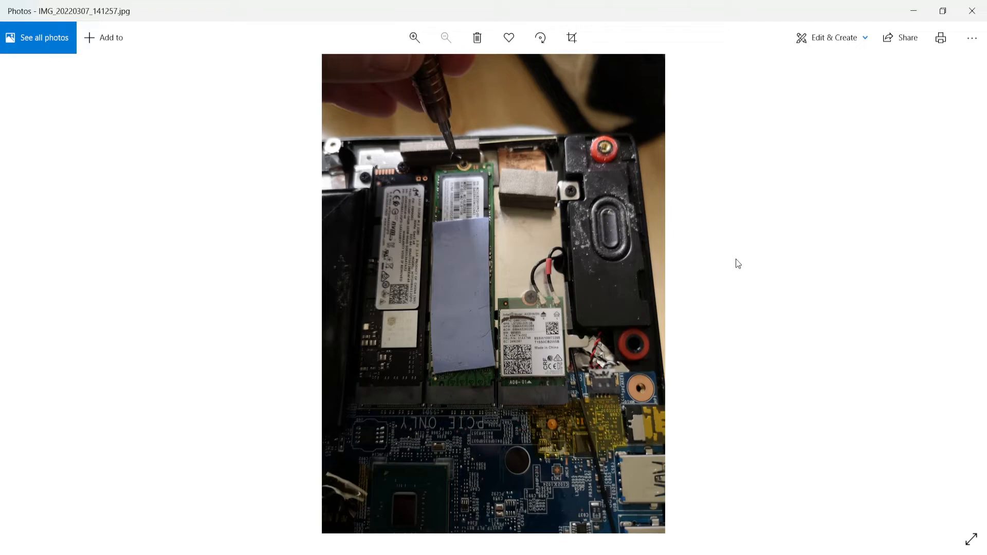
mouse_move(471, 216)
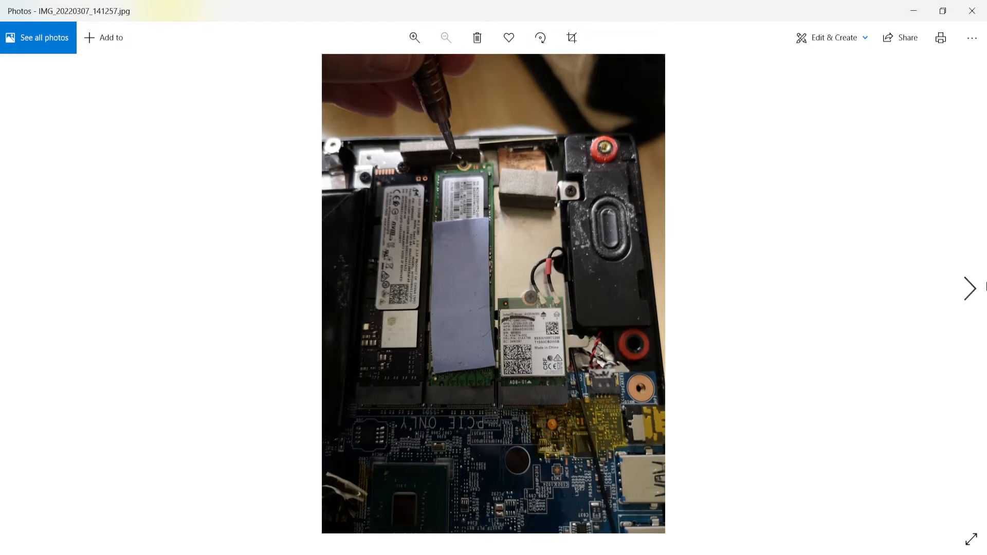
- Advance past the M.2 screw photo to IMG_20220307_141327 of fingers lifting the drive
click(969, 288)
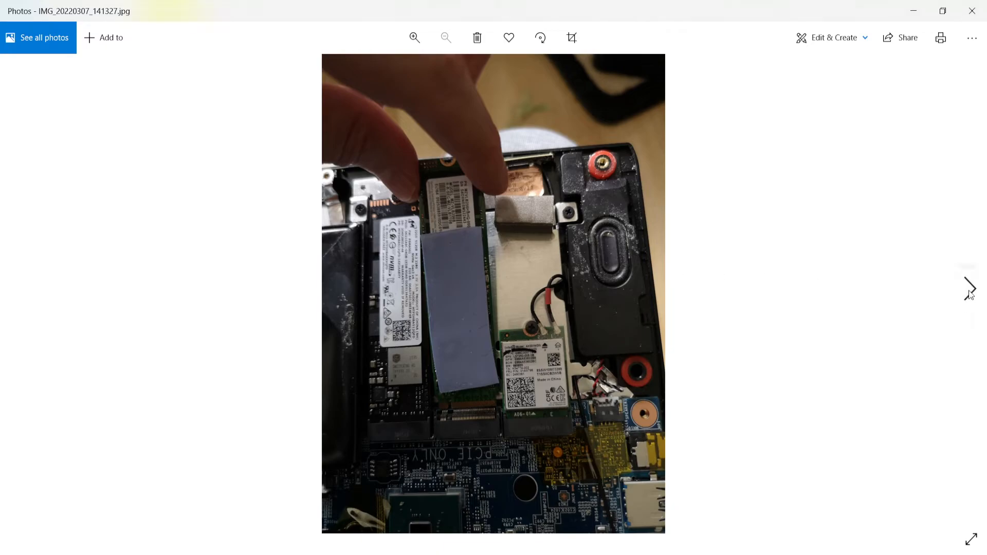
mouse_move(908, 334)
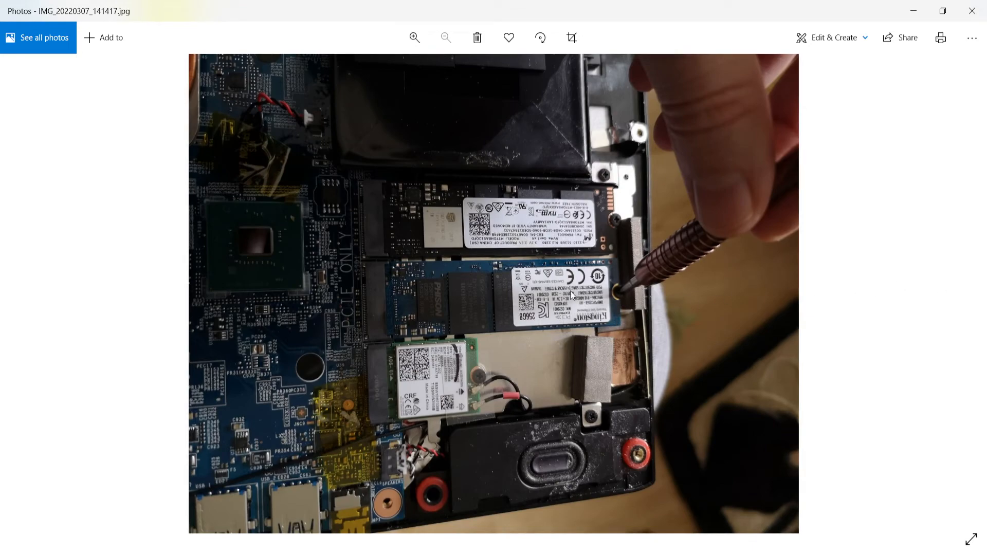
mouse_move(493, 303)
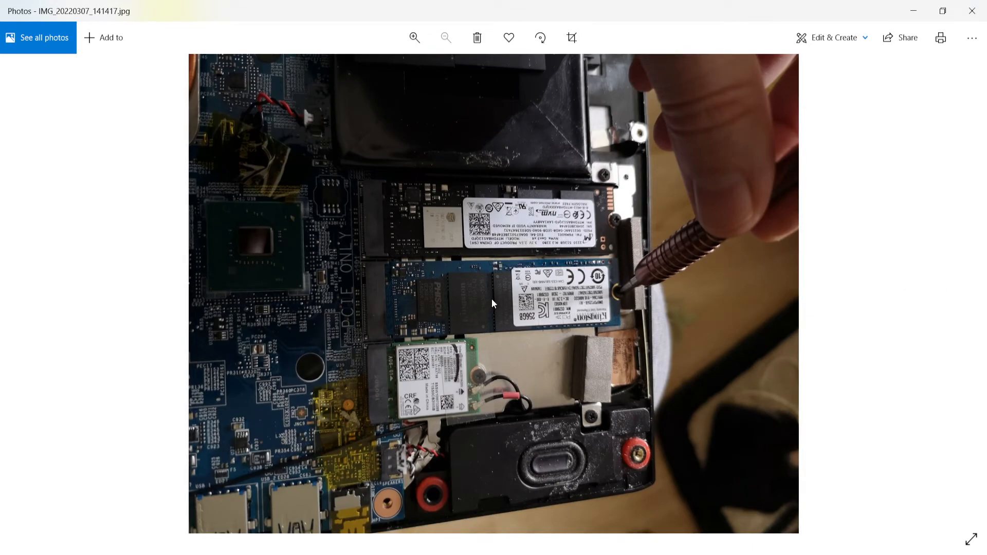
mouse_move(631, 297)
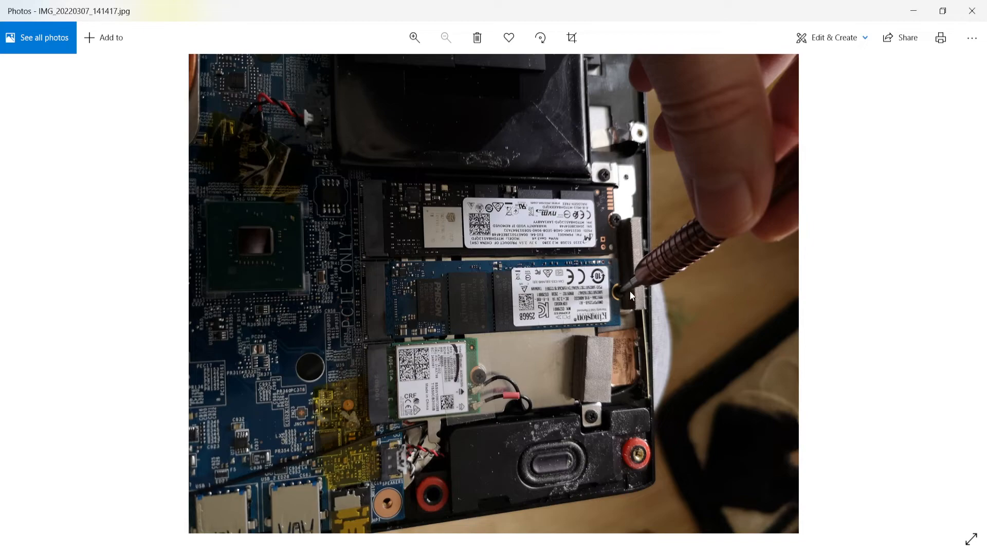
mouse_move(543, 327)
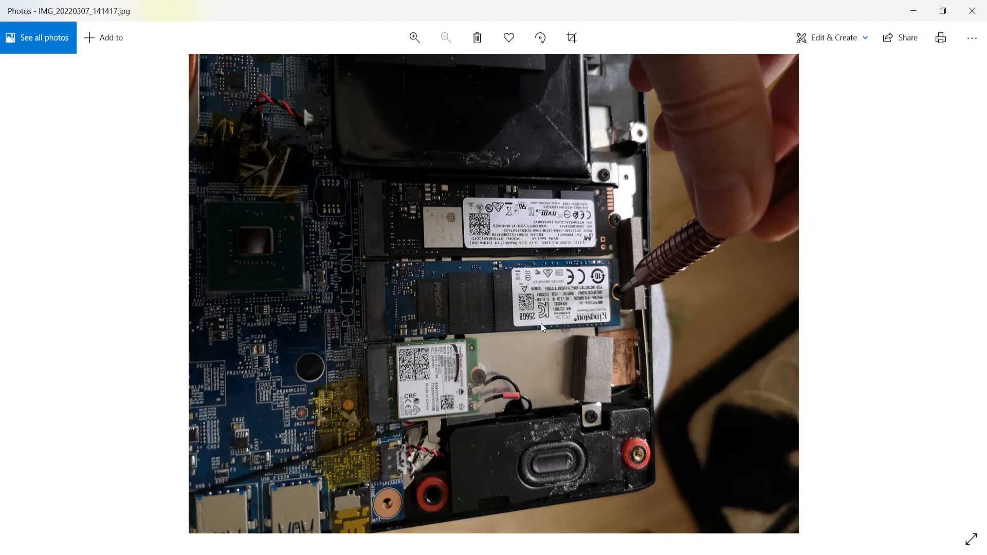
mouse_move(378, 314)
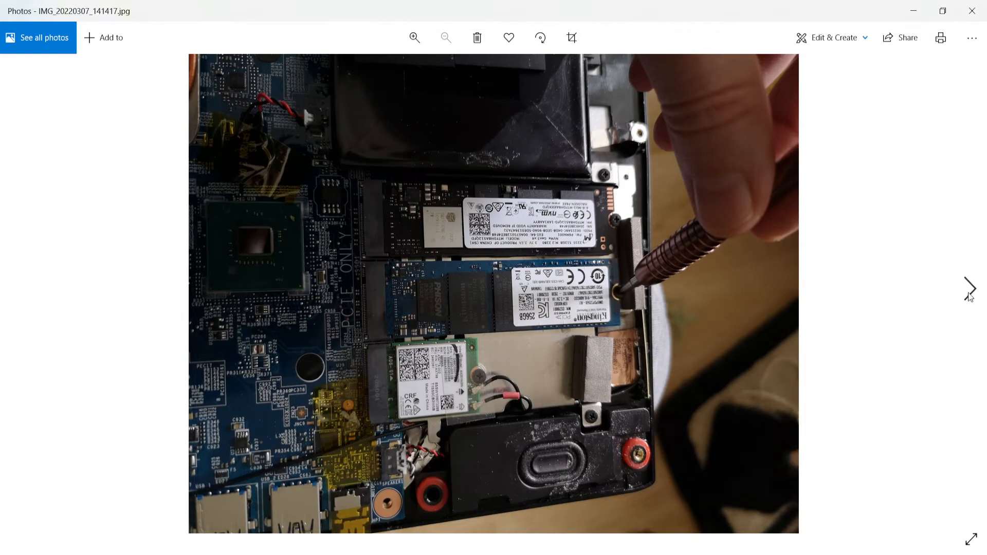
- Advance past the Kingston SSD fastening photo to IMG_20220307_141452, the brush cleaning the fan
click(971, 288)
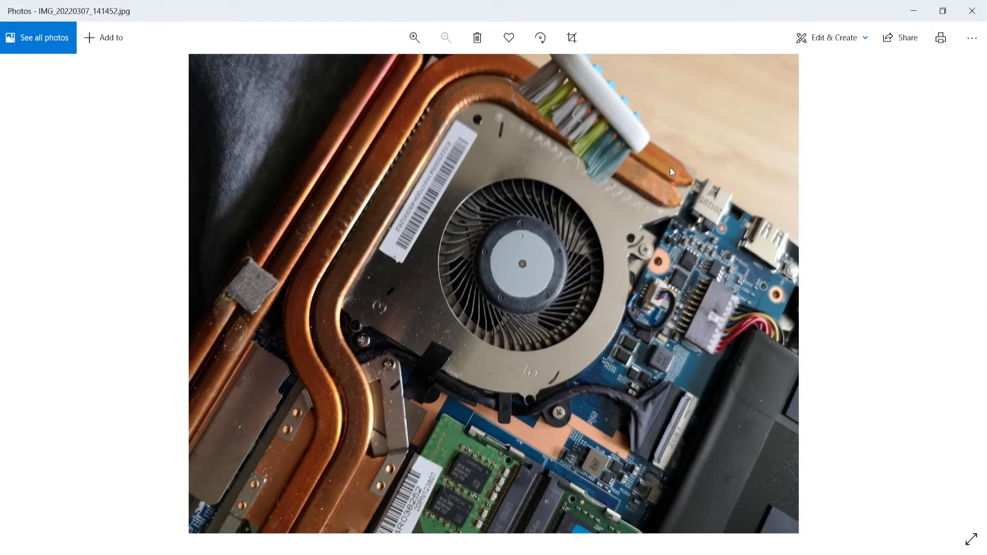
mouse_move(582, 172)
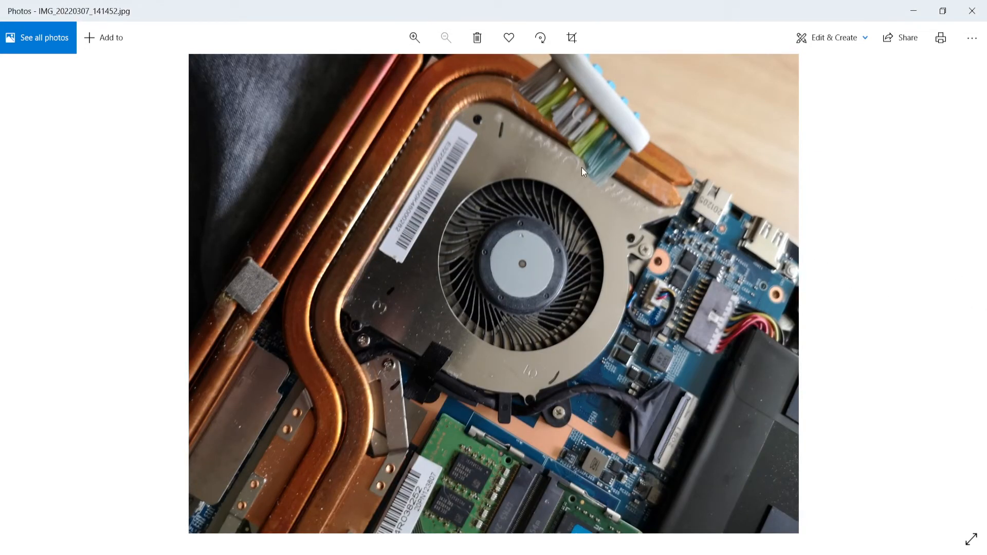
mouse_move(660, 174)
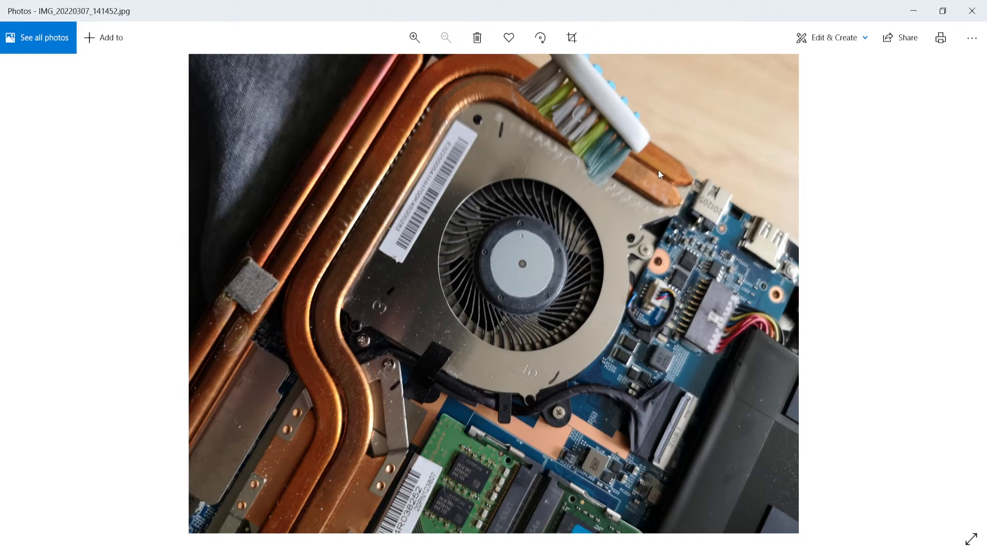
mouse_move(559, 195)
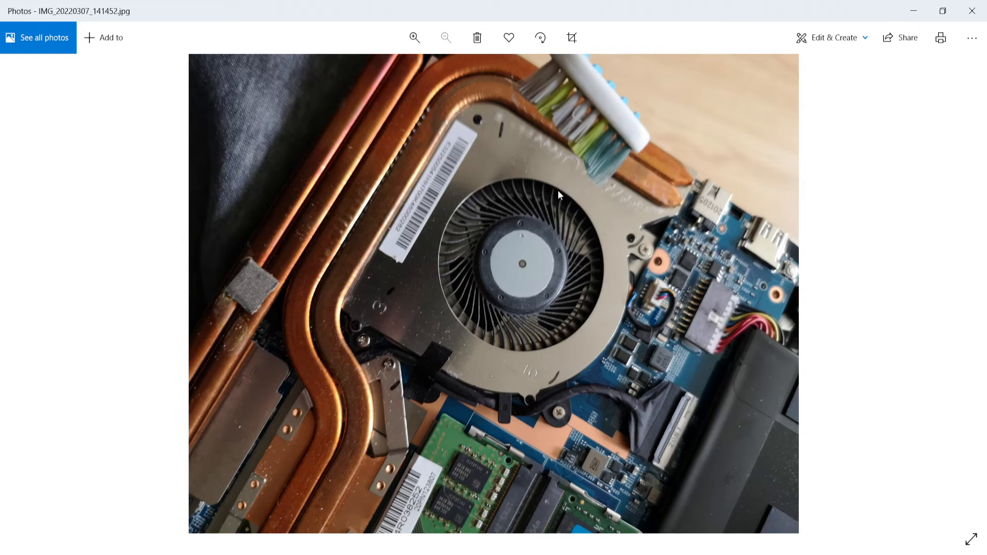
mouse_move(811, 282)
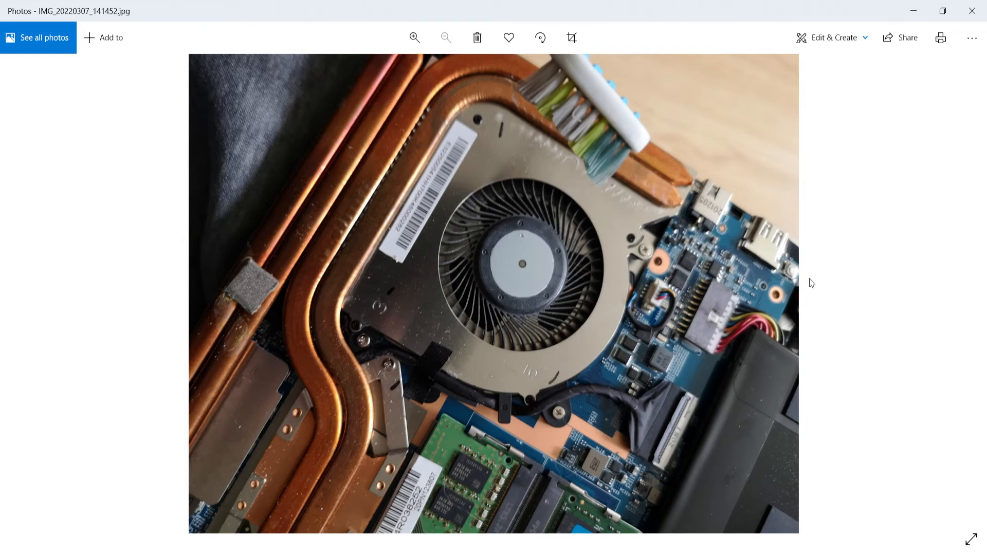
mouse_move(615, 146)
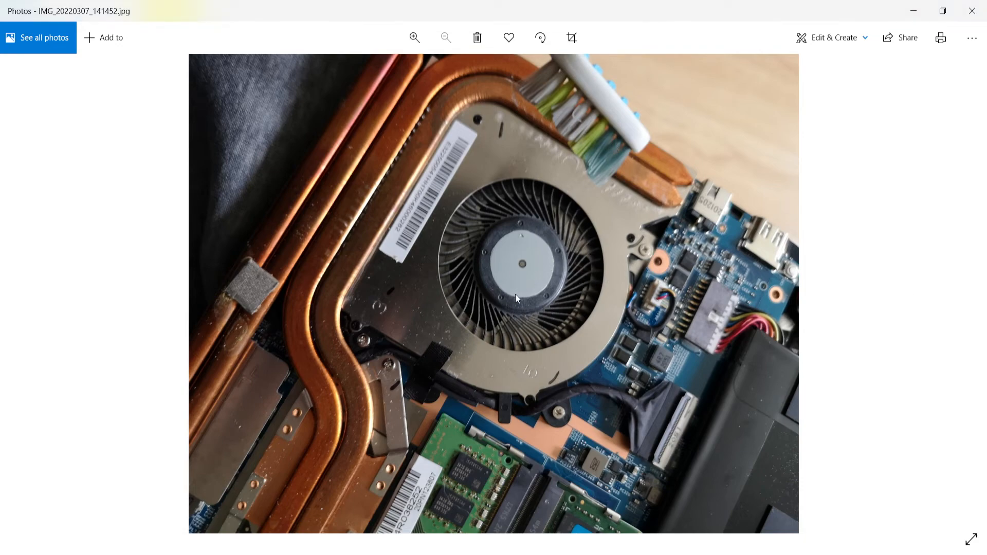
mouse_move(903, 255)
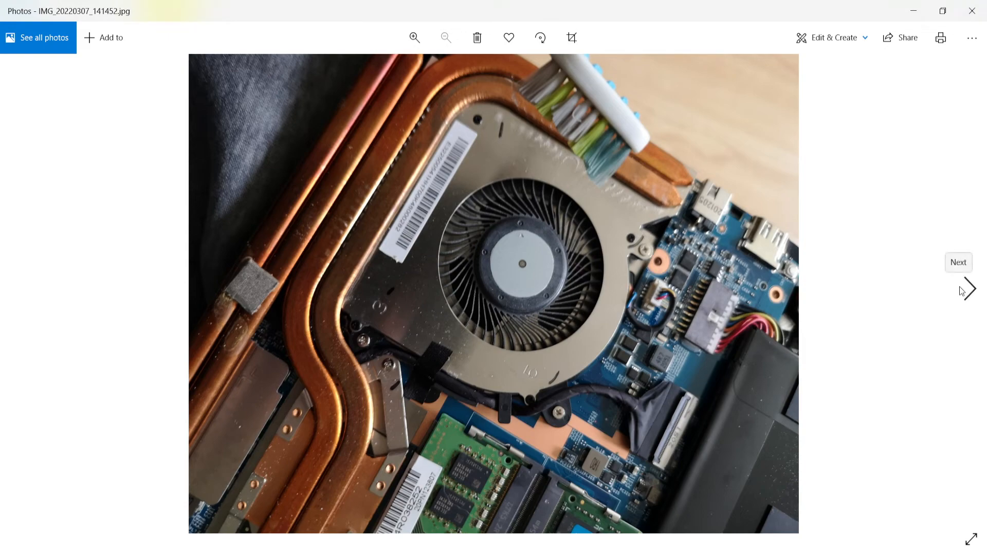
- Advance past the cleaned-fan photo to IMG_20220307_142141, Hard Disk Sentinel reporting both SSDs healthy
click(956, 289)
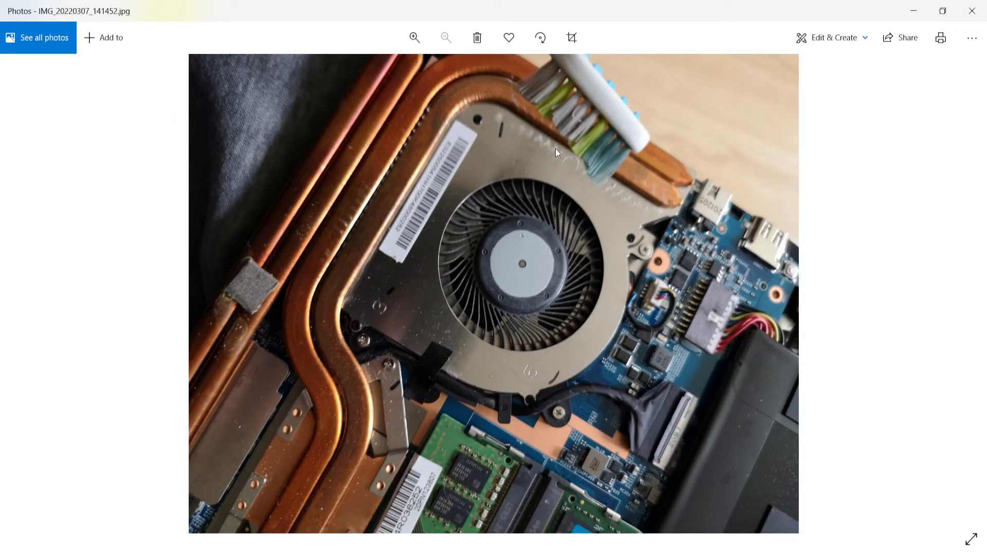
mouse_move(620, 205)
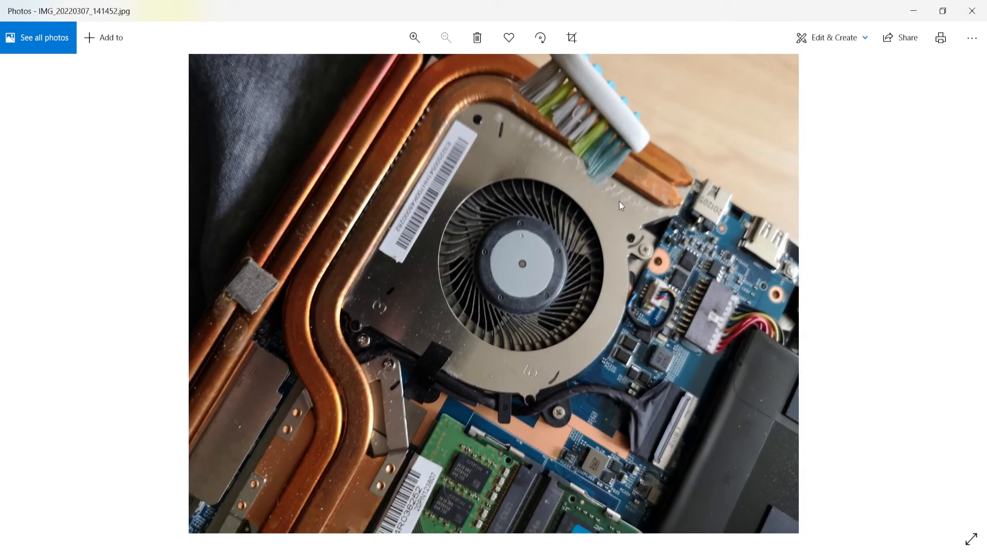
mouse_move(969, 288)
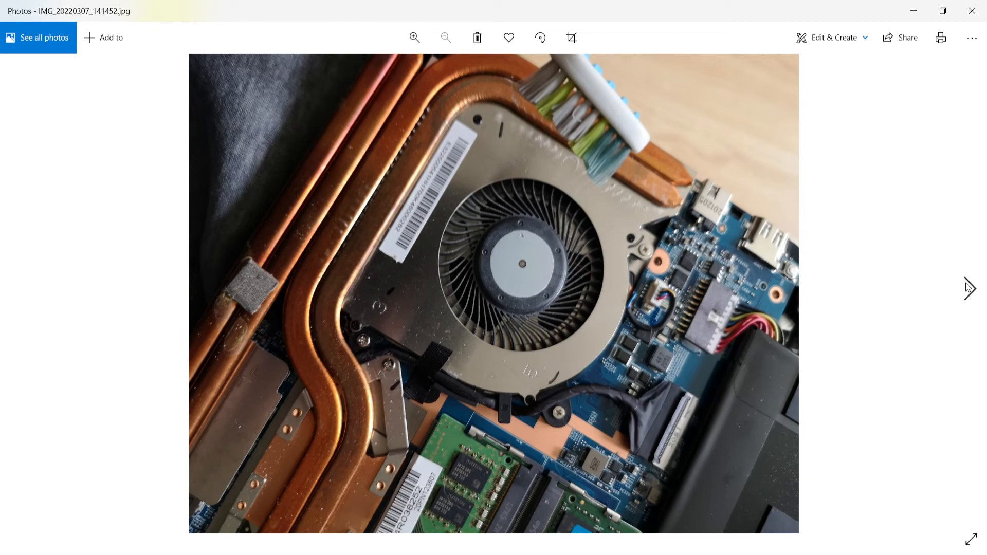
mouse_move(968, 288)
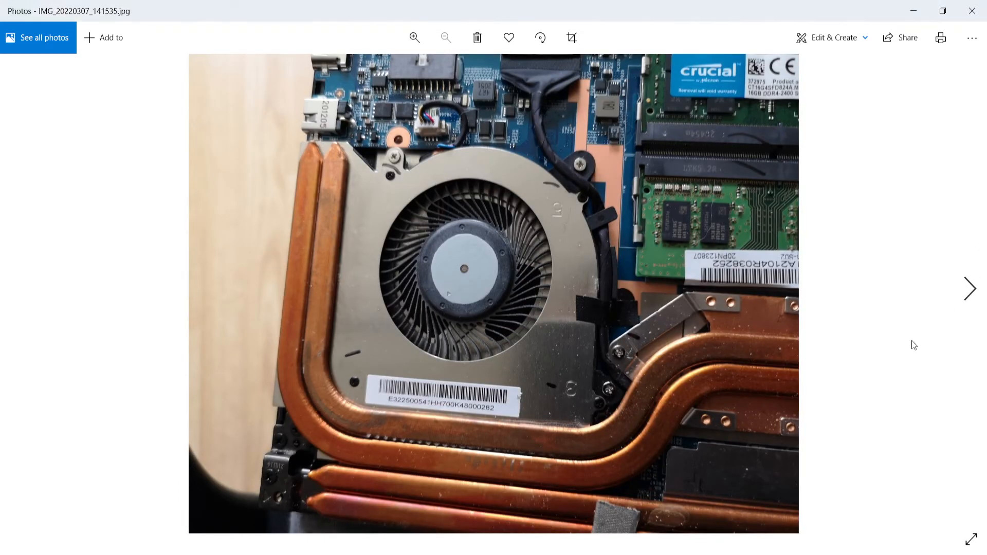
mouse_move(410, 244)
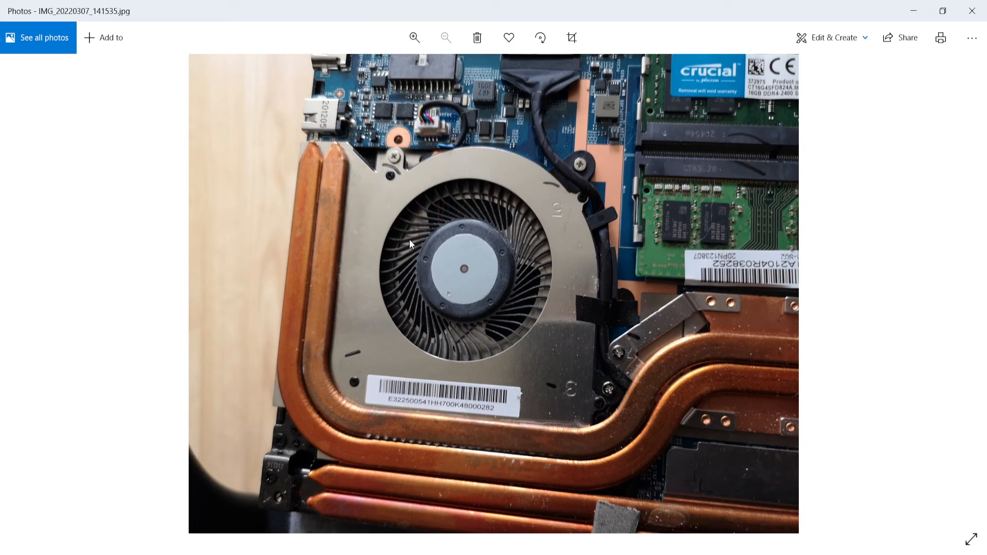
mouse_move(969, 289)
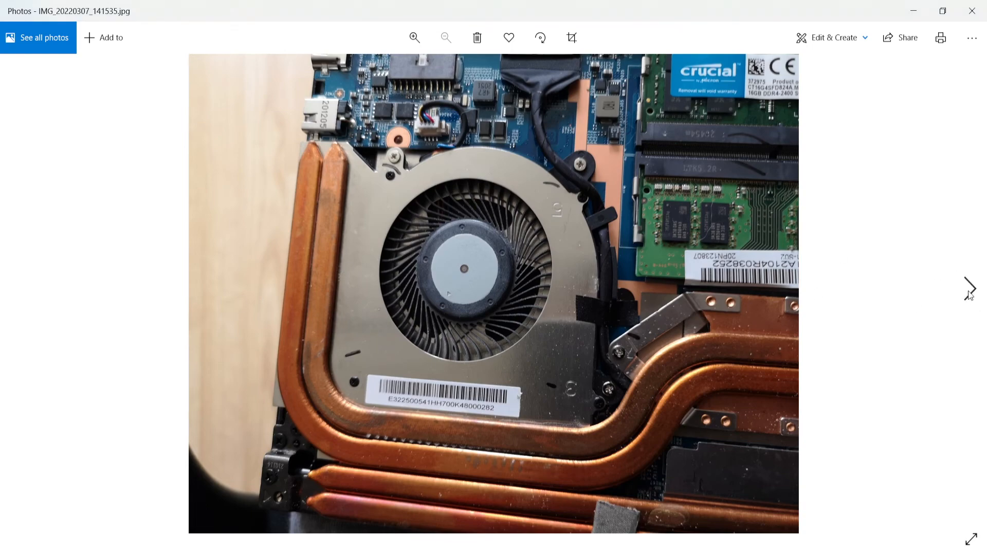
click(969, 283)
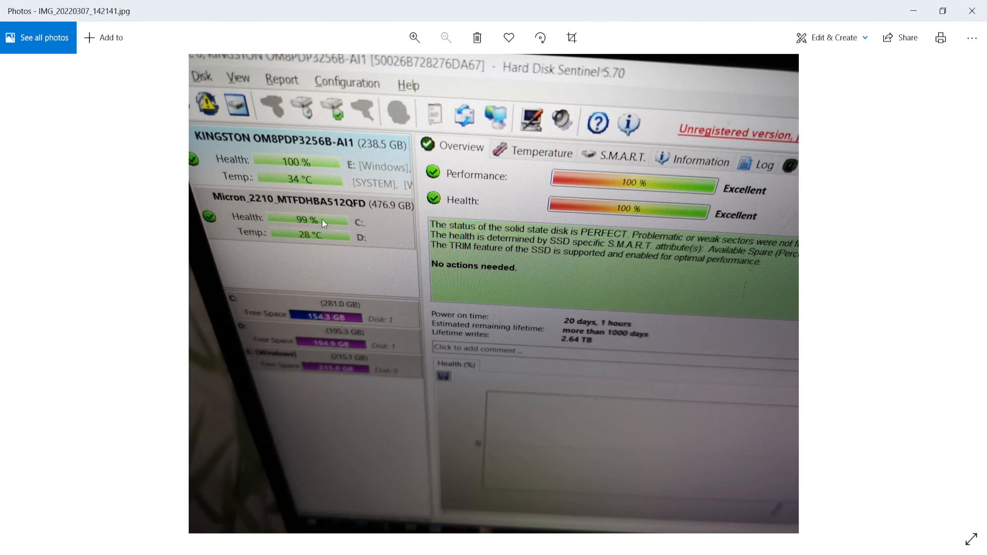
mouse_move(306, 105)
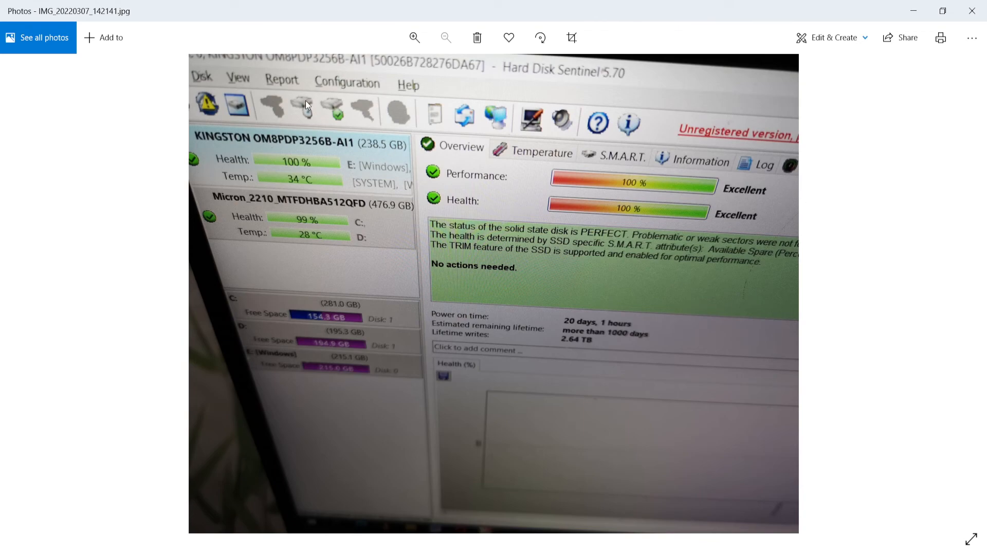
mouse_move(535, 100)
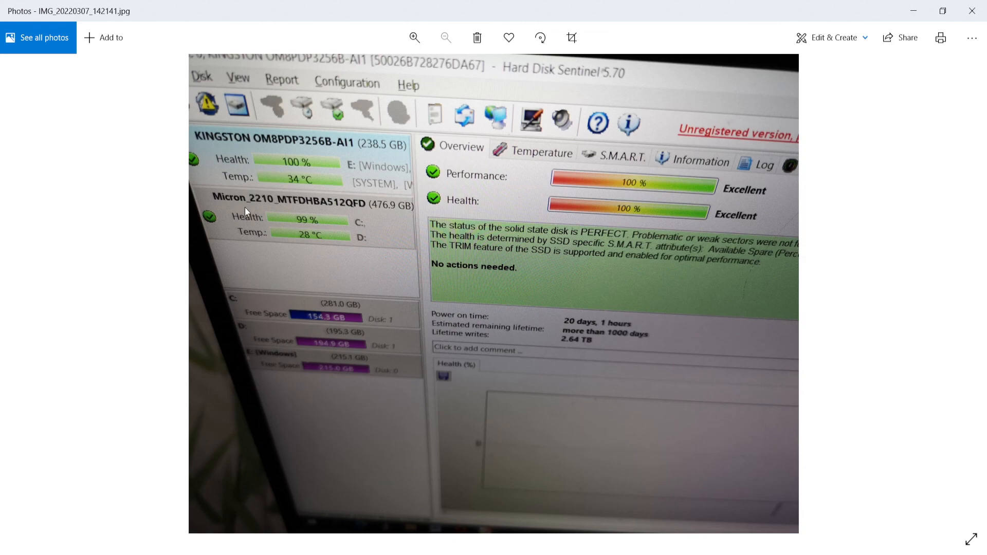
mouse_move(796, 221)
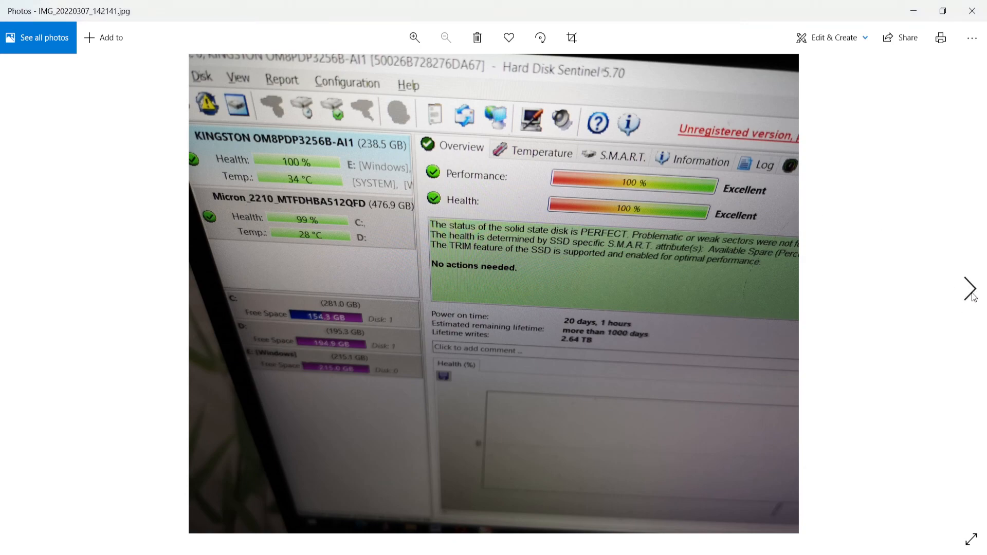
- Advance to photo IMG_20220307_142656 showing the installed Crucial RAM modules beside the fan
click(969, 289)
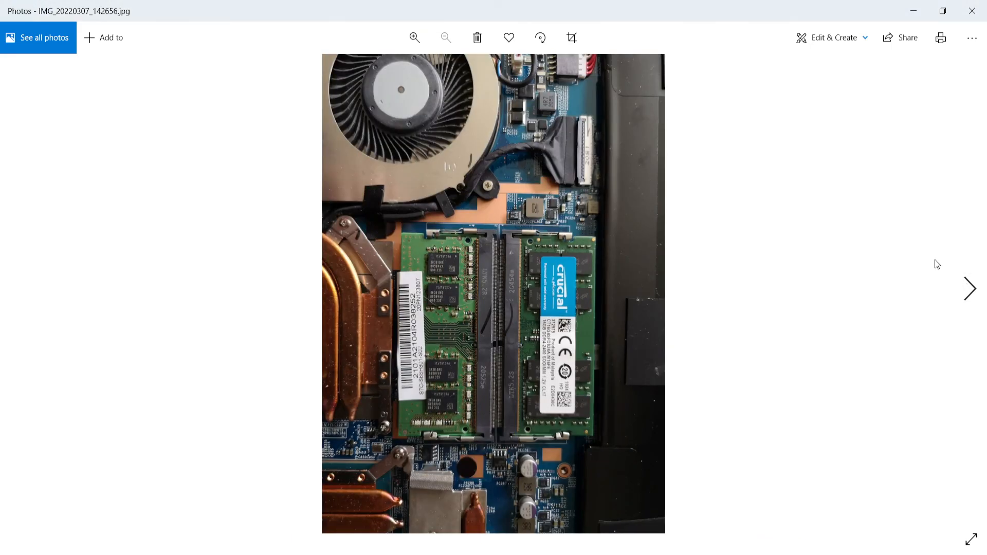
mouse_move(676, 237)
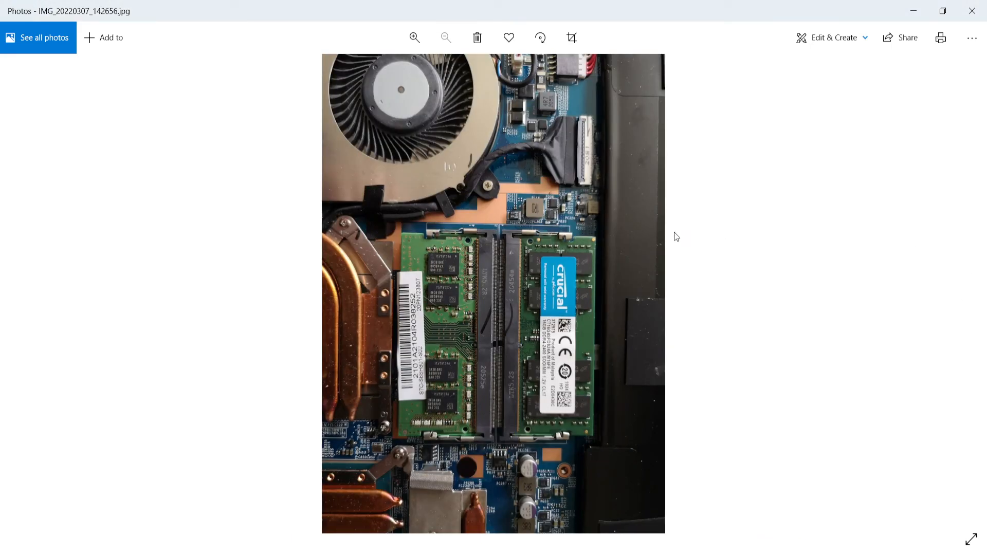